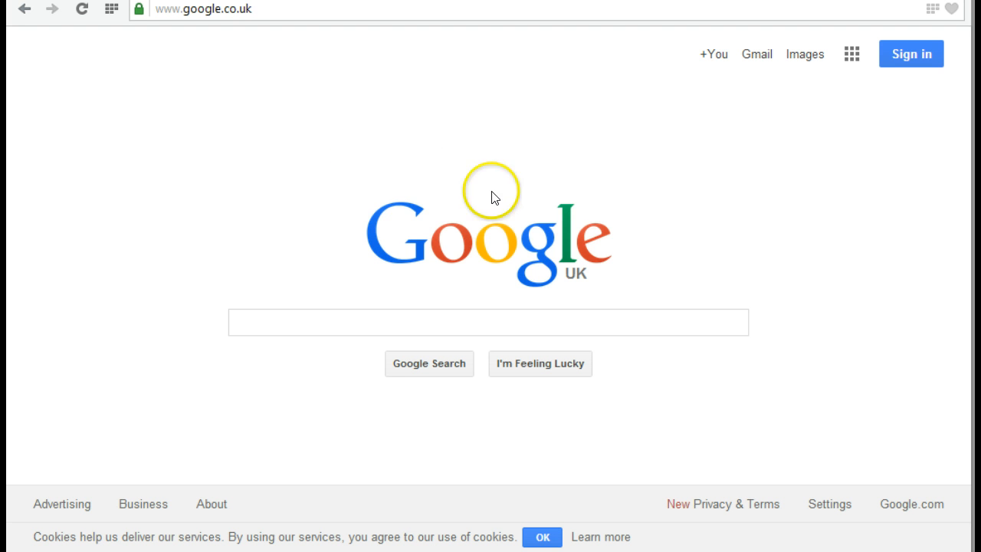
{"action": "mouse_move", "coordinate": [632, 209]}
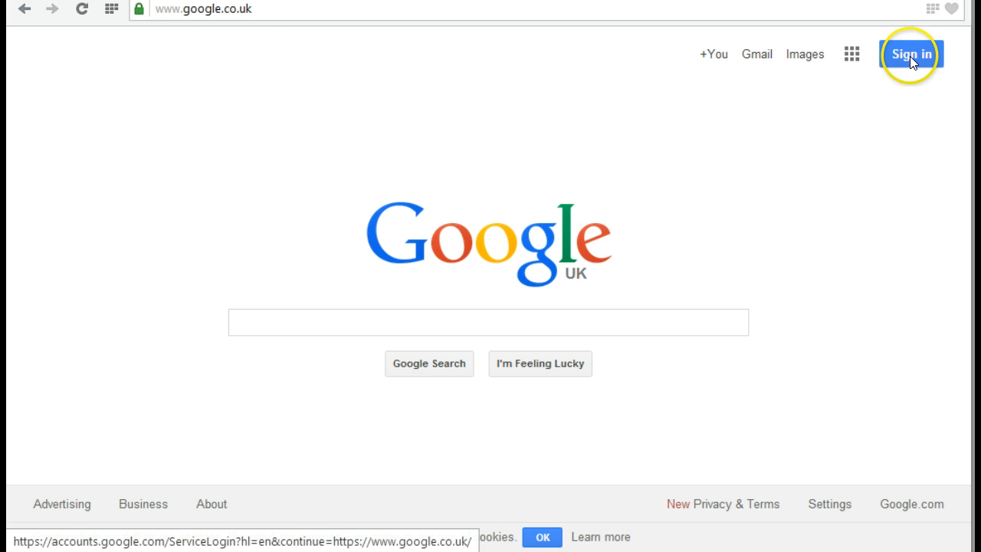
Step: Reach the add-account sign-in form from Google Search with empty email and password fields
{"action": "left_click", "coordinate": [910, 55]}
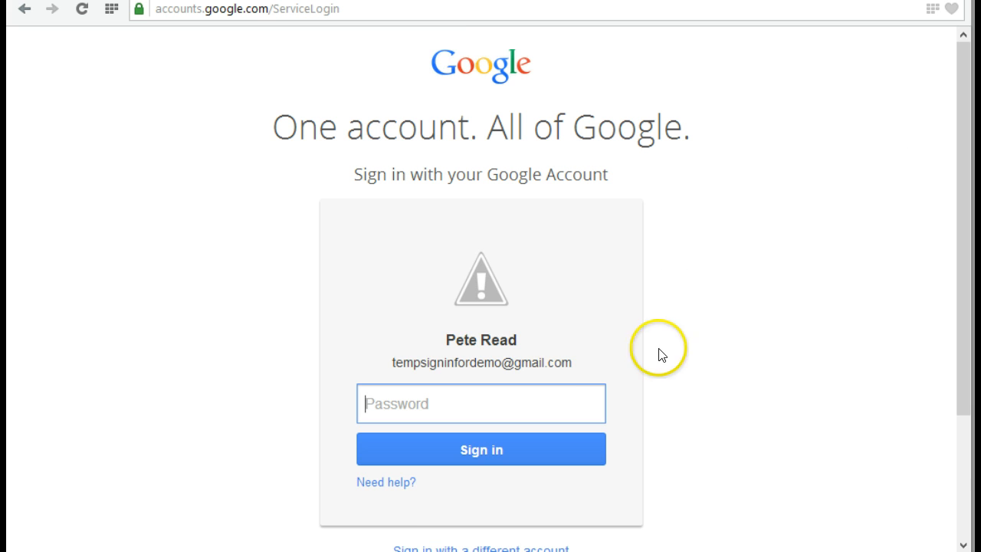
{"action": "scroll", "scroll_direction": "down", "scroll_amount": 3}
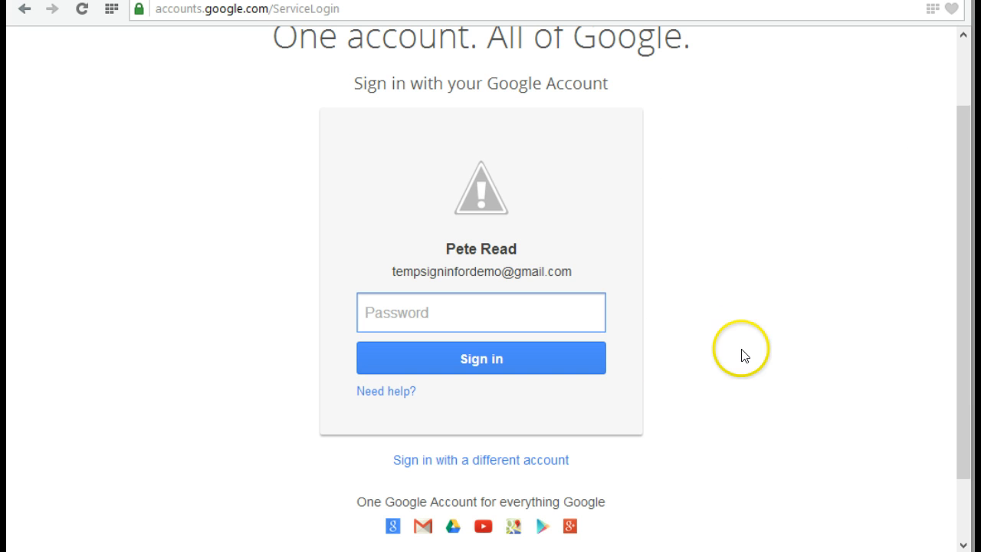
{"action": "mouse_move", "coordinate": [667, 357]}
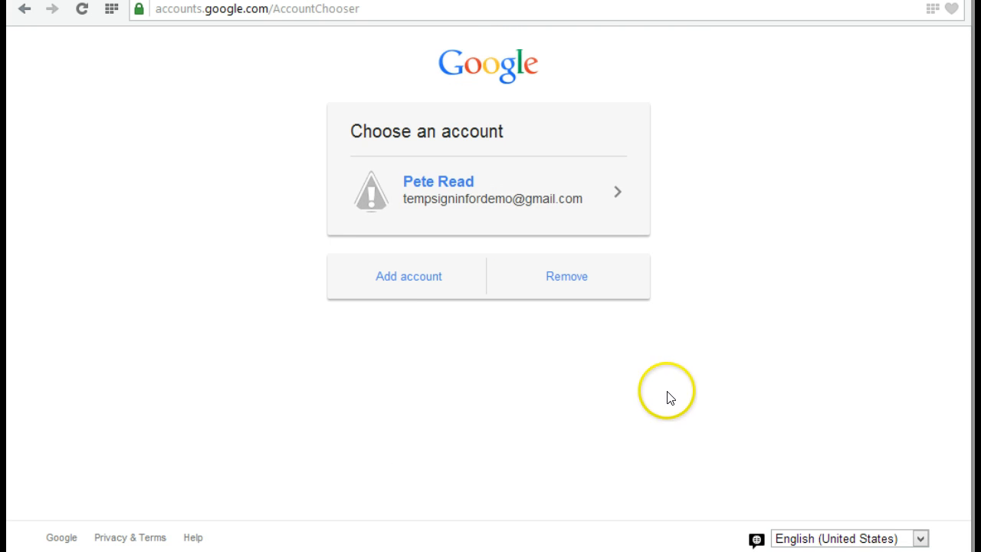
{"action": "left_click", "coordinate": [408, 276]}
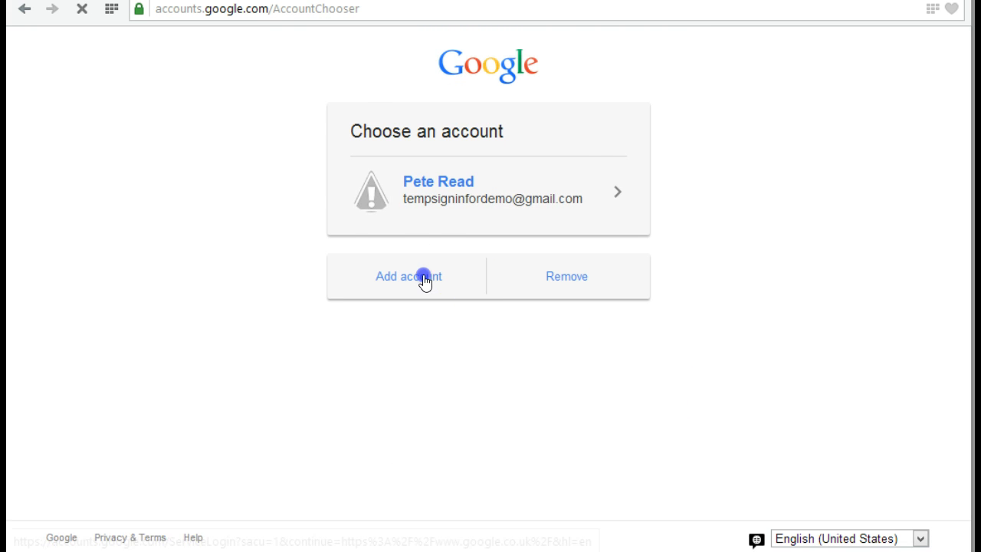
{"action": "left_click", "coordinate": [408, 276]}
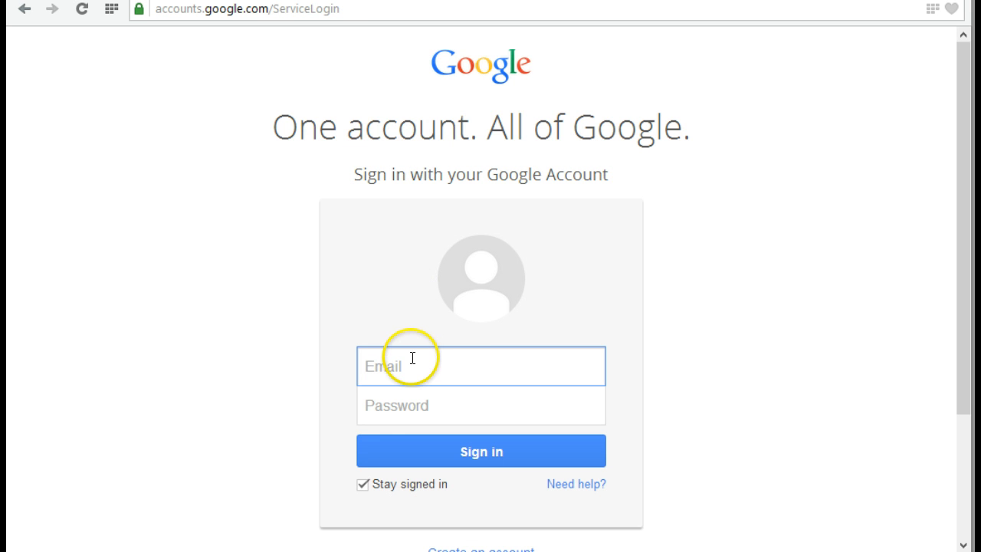
{"action": "scroll", "scroll_direction": "down", "scroll_amount": 3}
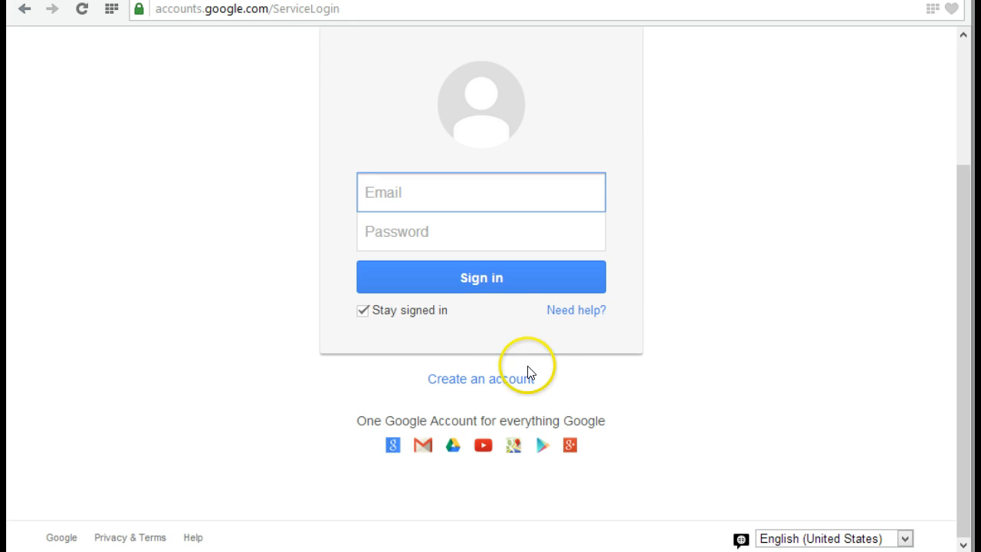
{"action": "left_click", "coordinate": [481, 379]}
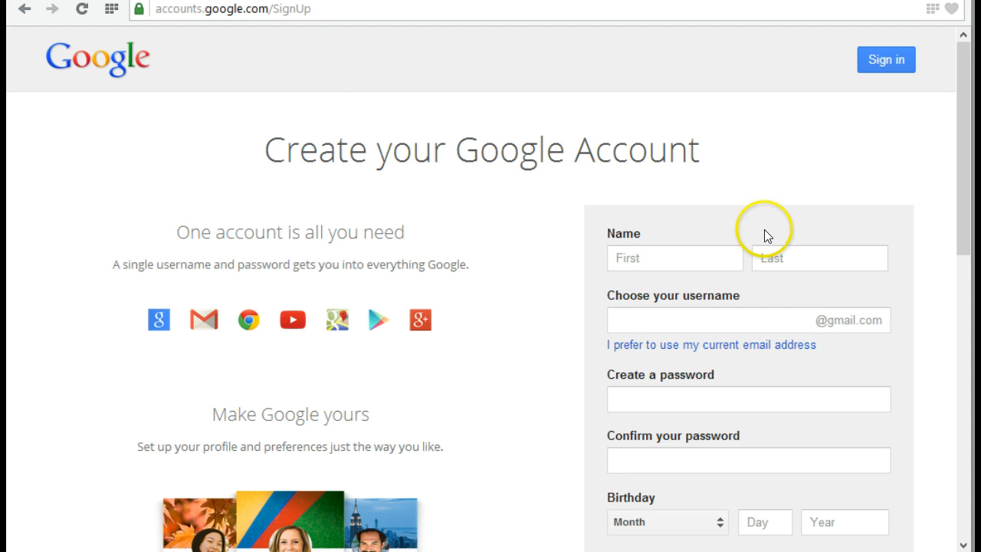
{"action": "scroll", "scroll_direction": "down", "scroll_amount": 3}
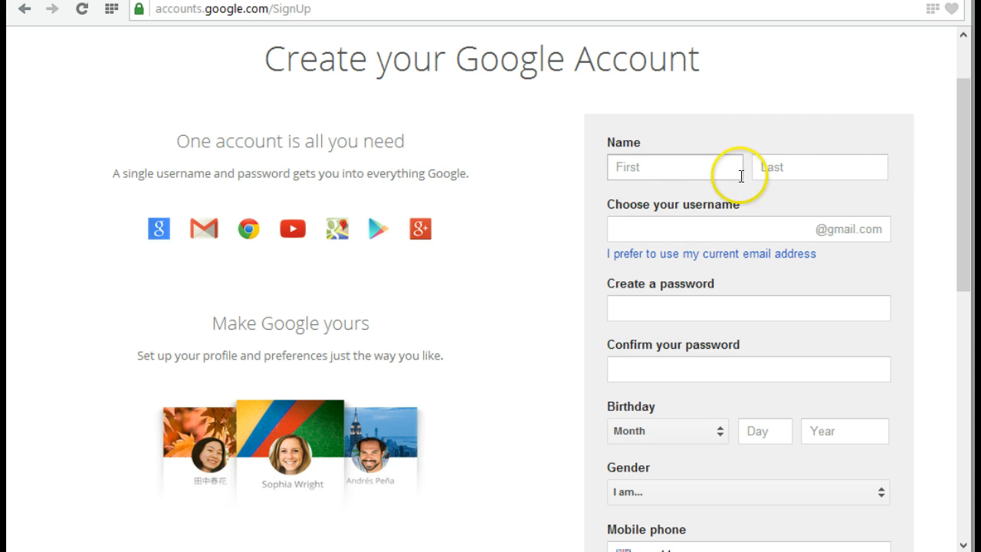
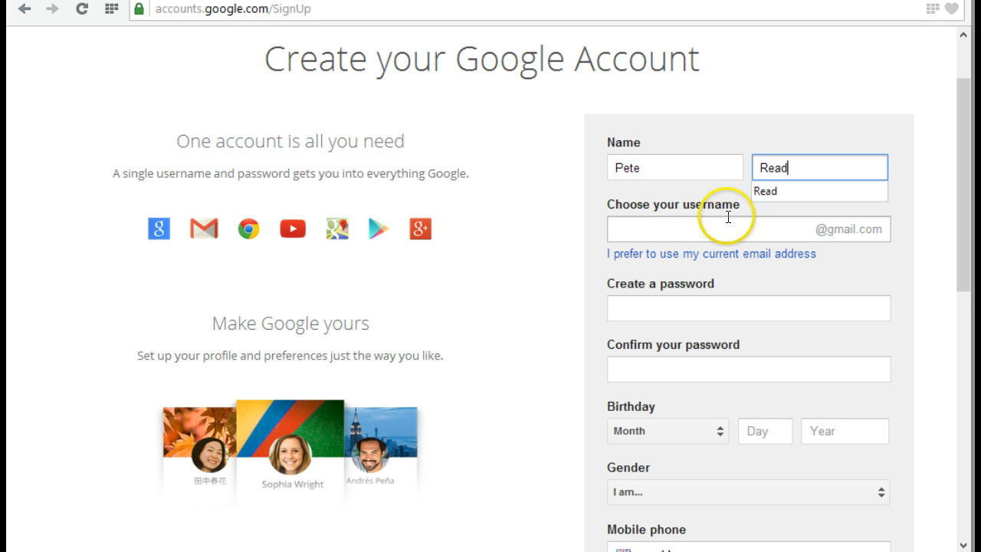
{"action": "left_click", "coordinate": [748, 230]}
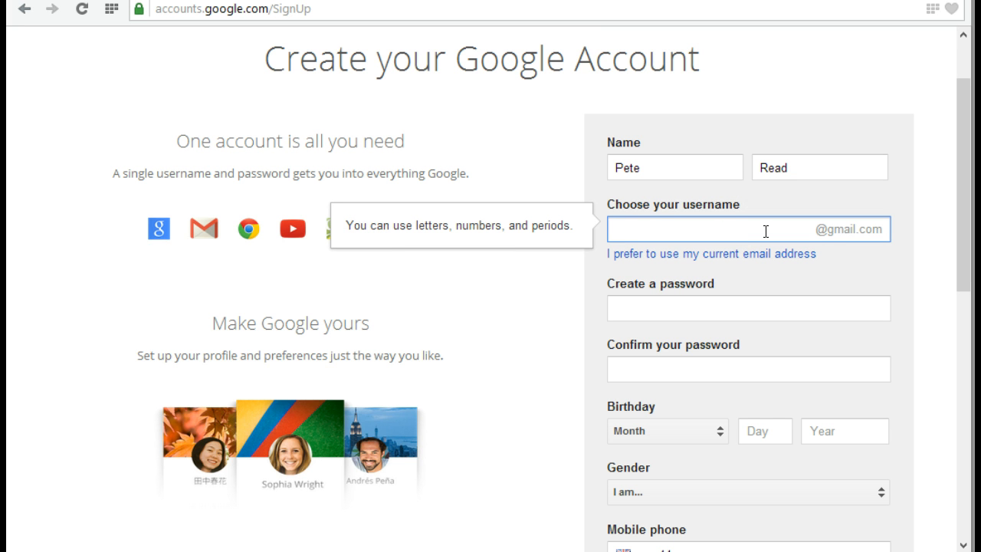
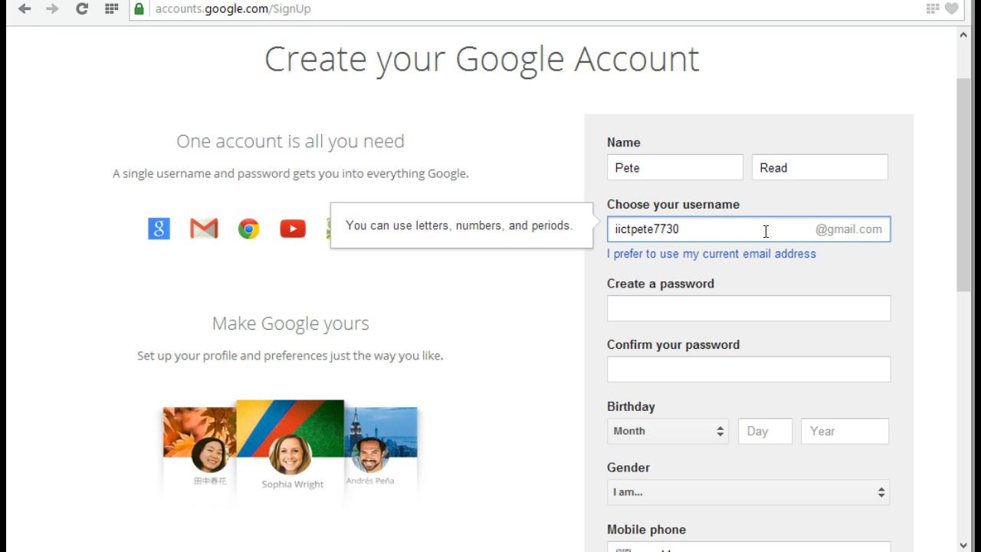
{"action": "left_click", "coordinate": [748, 308]}
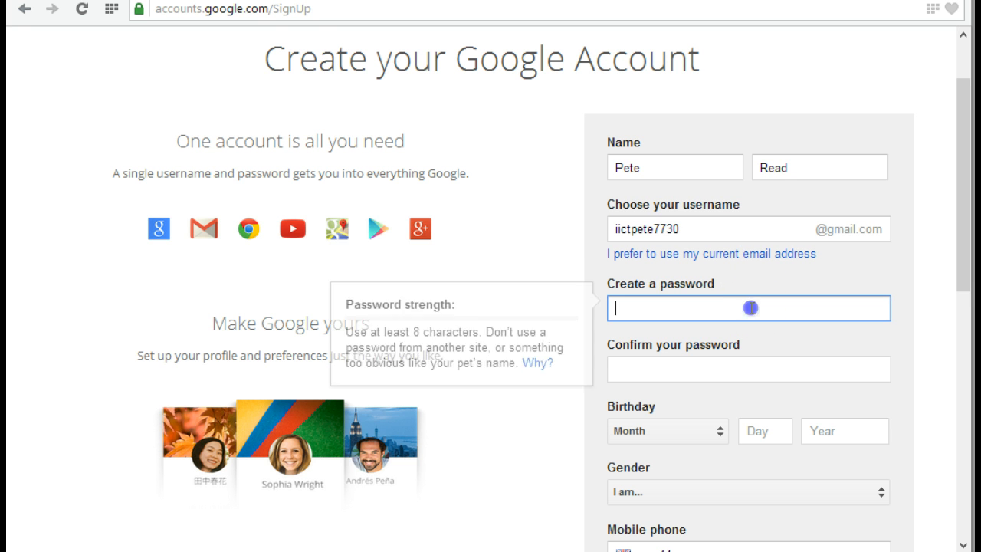
{"action": "mouse_move", "coordinate": [682, 236]}
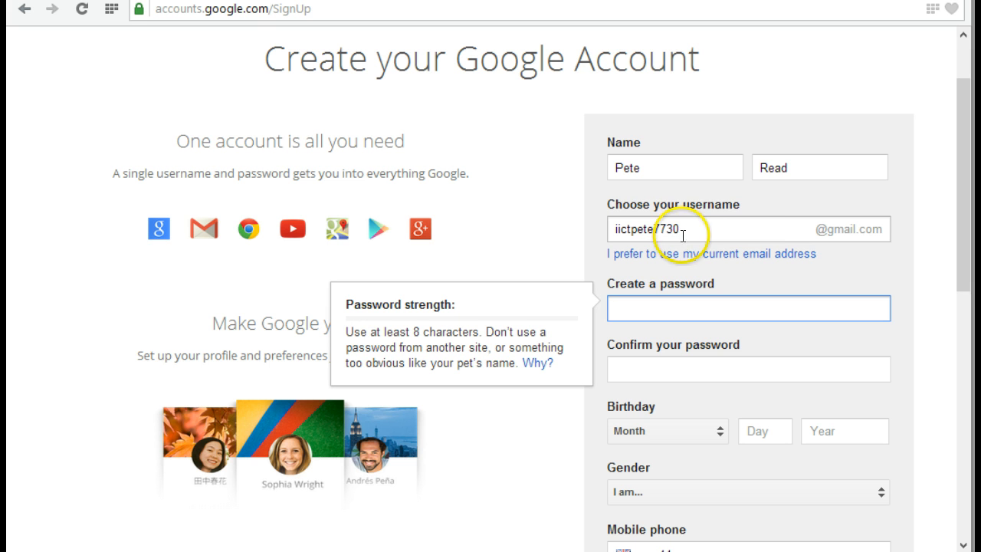
{"action": "left_click", "coordinate": [748, 308]}
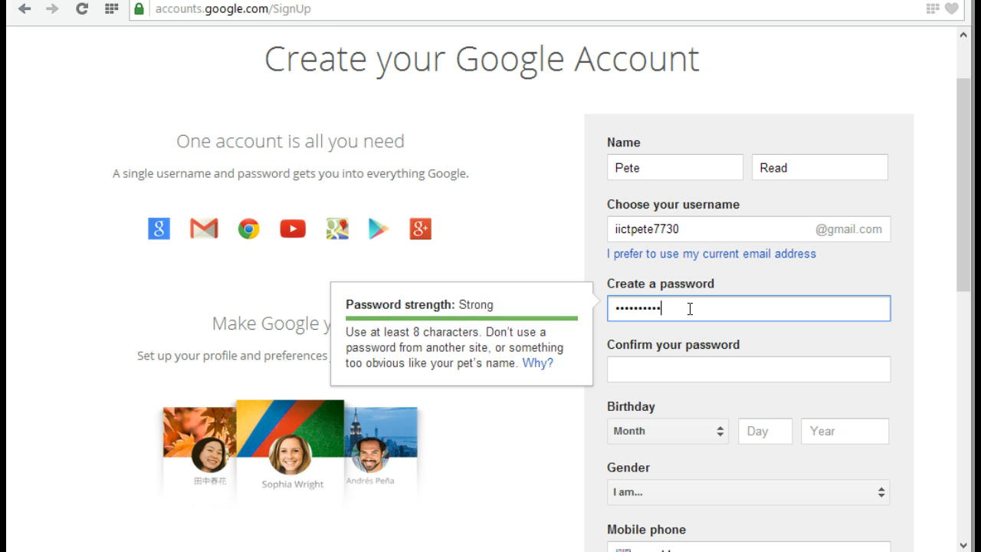
{"action": "left_click", "coordinate": [748, 368]}
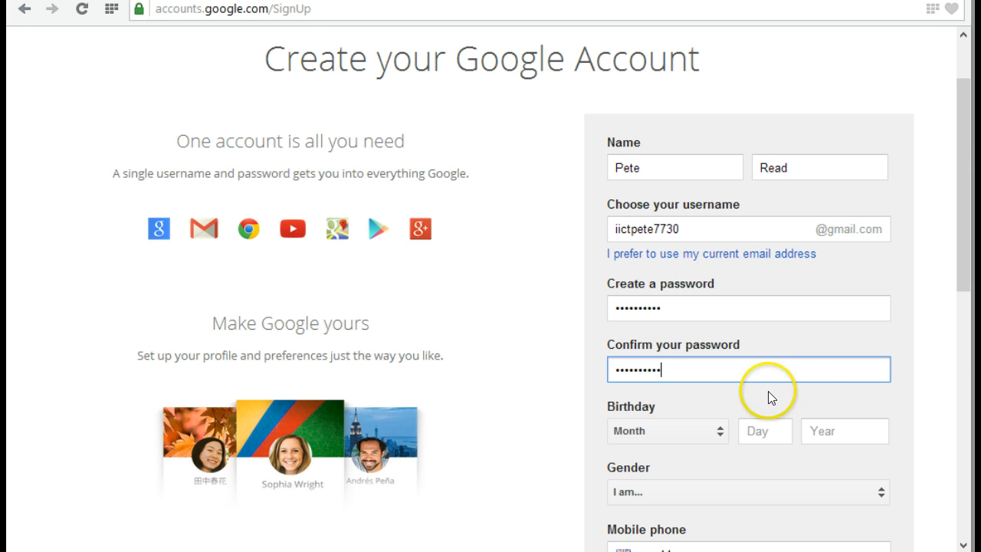
Step: Fill in a June 1956 birthday and gender Male on the sign-up form
{"action": "scroll", "scroll_direction": "down", "scroll_amount": 3}
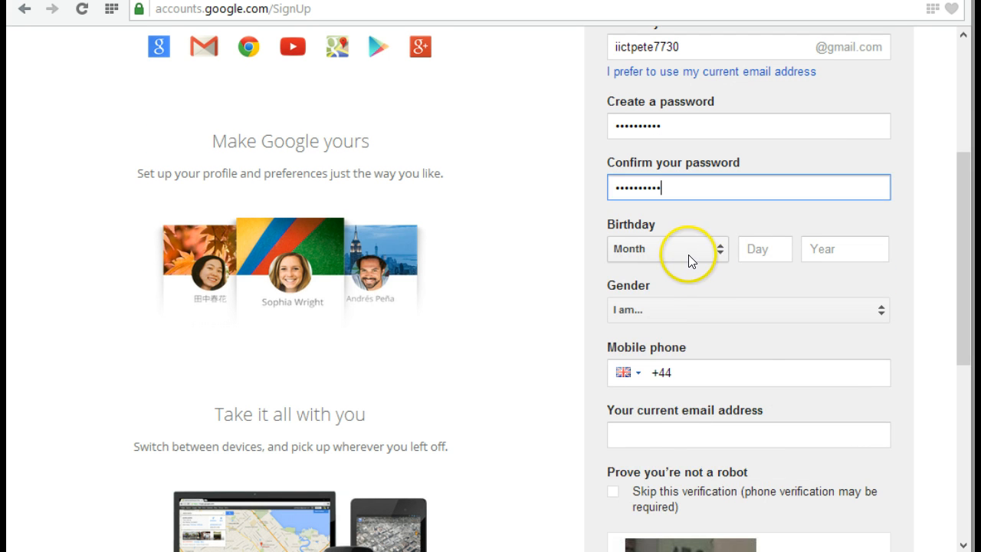
{"action": "left_click", "coordinate": [667, 248]}
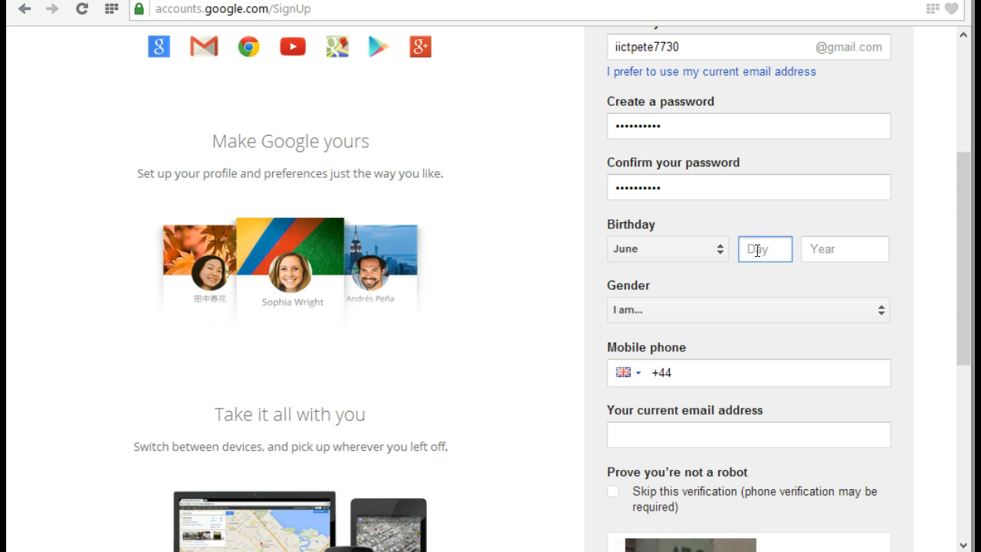
{"action": "type", "text": "1956"}
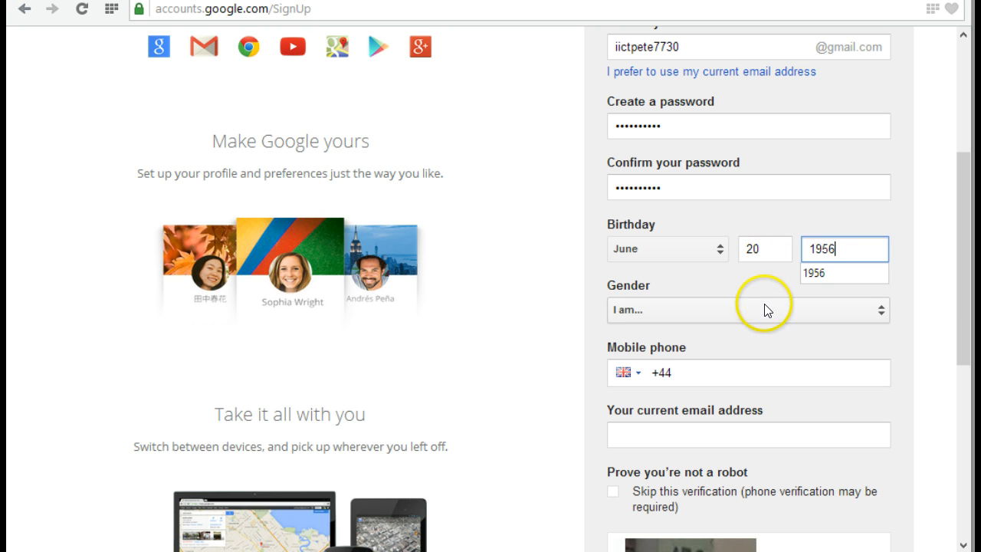
{"action": "left_click", "coordinate": [748, 310]}
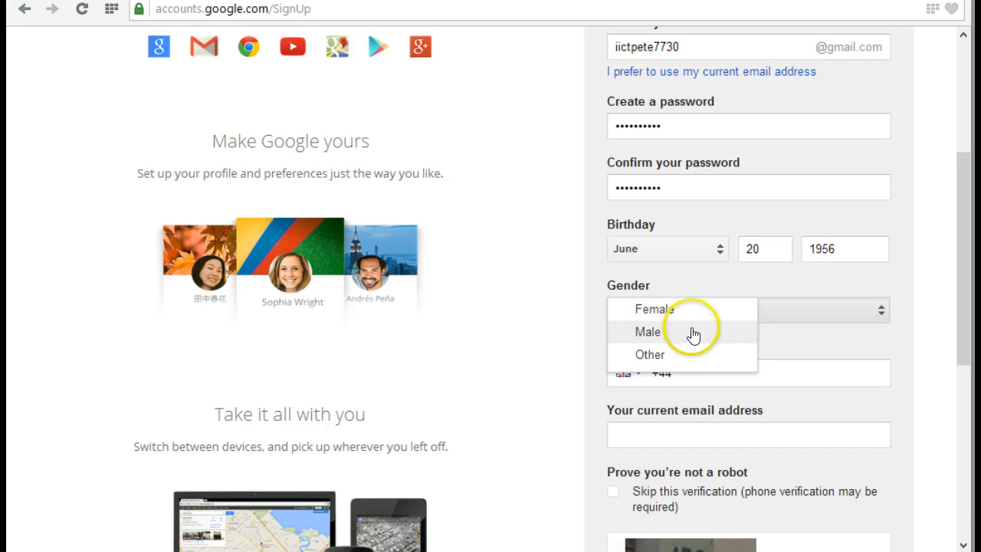
{"action": "left_click", "coordinate": [647, 331]}
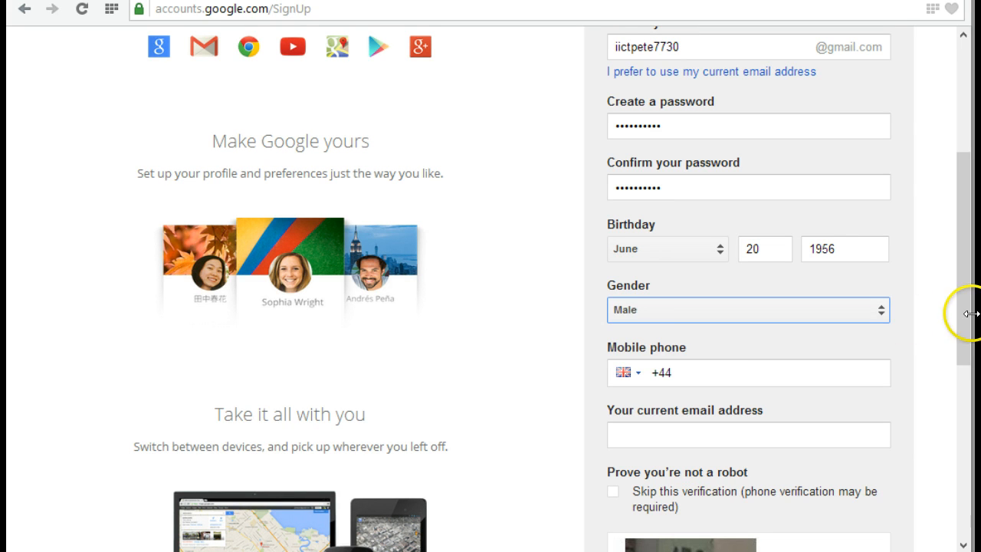
{"action": "scroll", "scroll_direction": "down", "scroll_amount": 3}
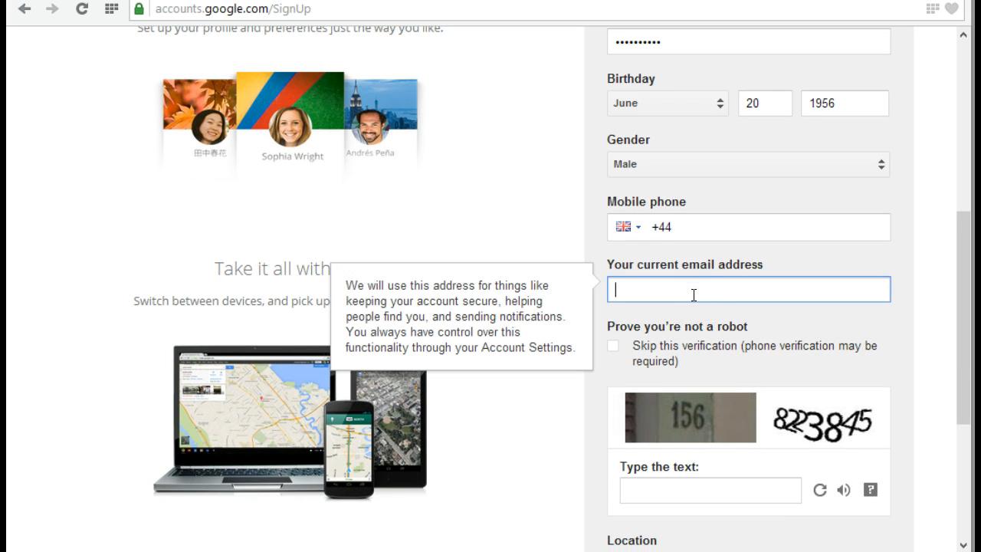
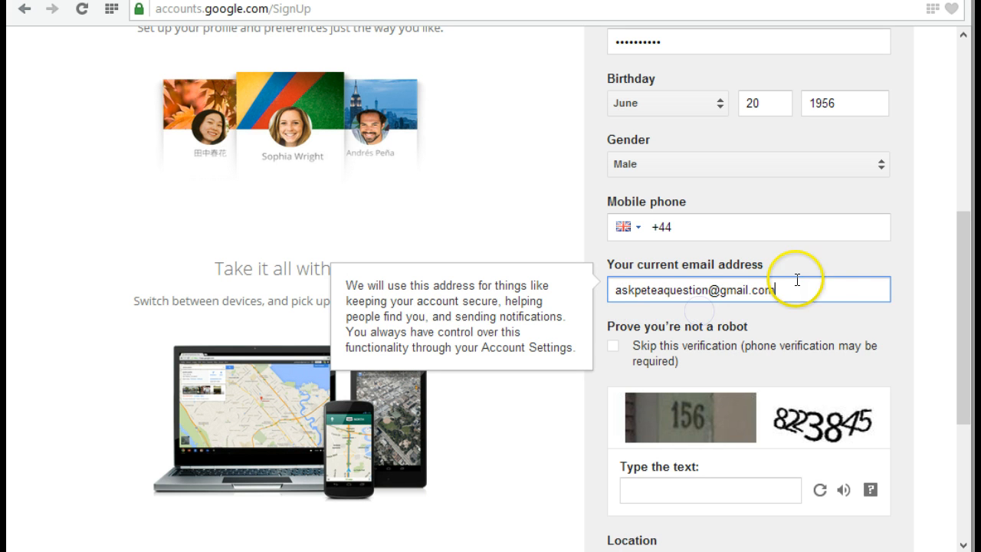
Step: Enter the current email address and the CAPTCHA verification text
{"action": "scroll", "scroll_direction": "down", "scroll_amount": 3}
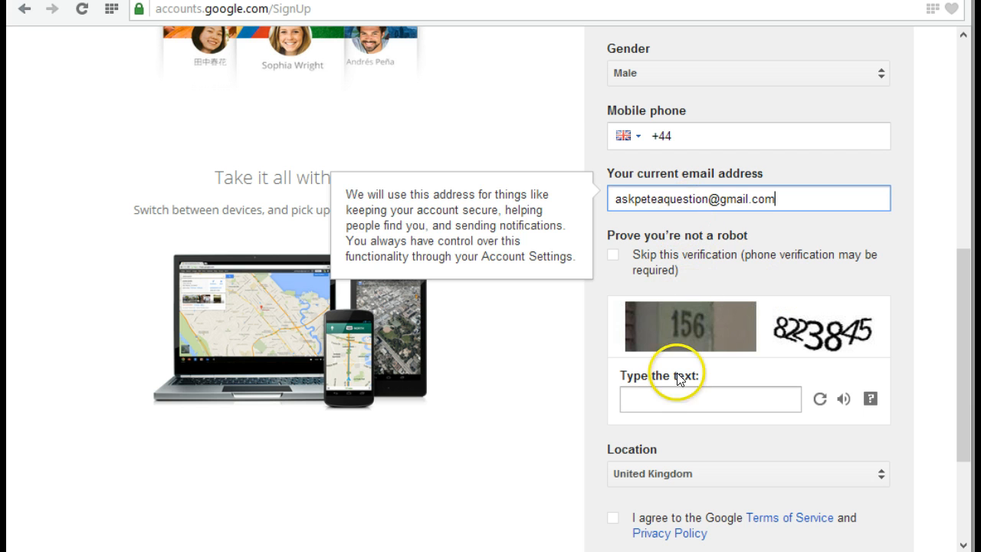
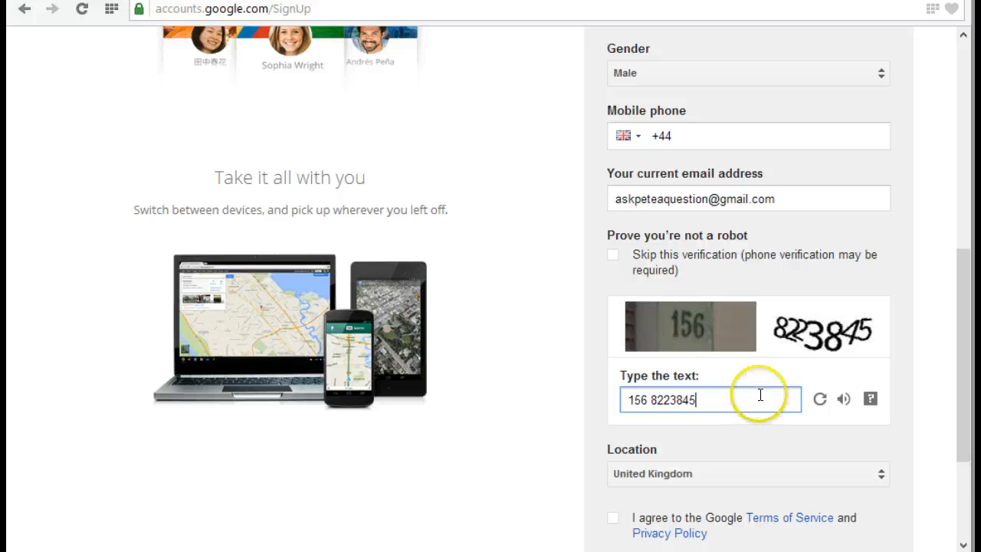
Step: Agree to the terms of service and submit the sign-up form
{"action": "scroll", "scroll_direction": "down", "scroll_amount": 3}
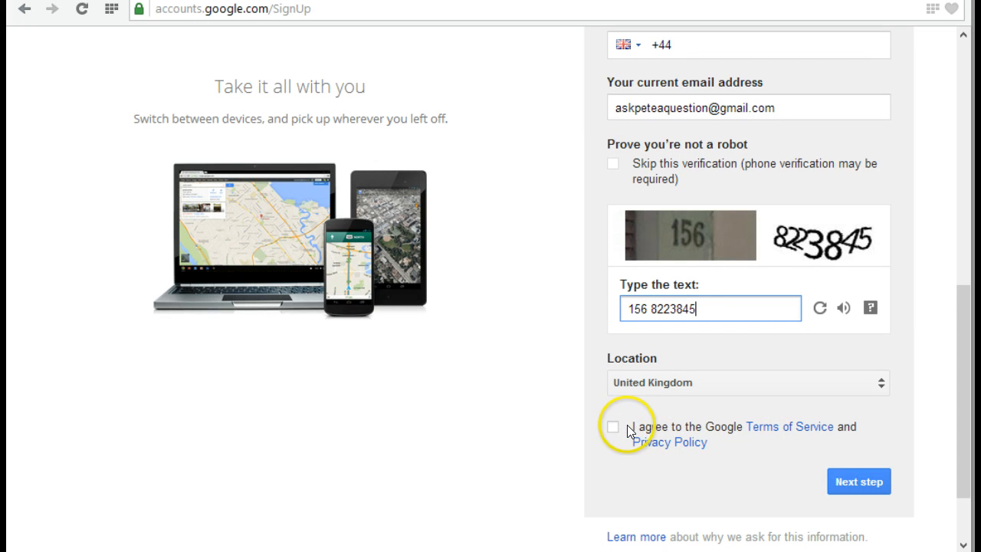
{"action": "left_click", "coordinate": [613, 426]}
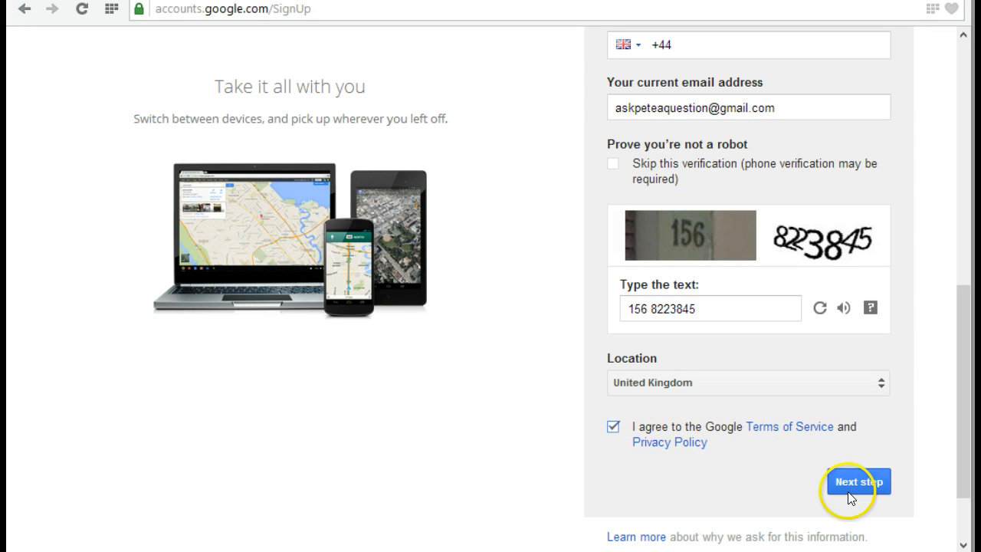
{"action": "left_click", "coordinate": [859, 482]}
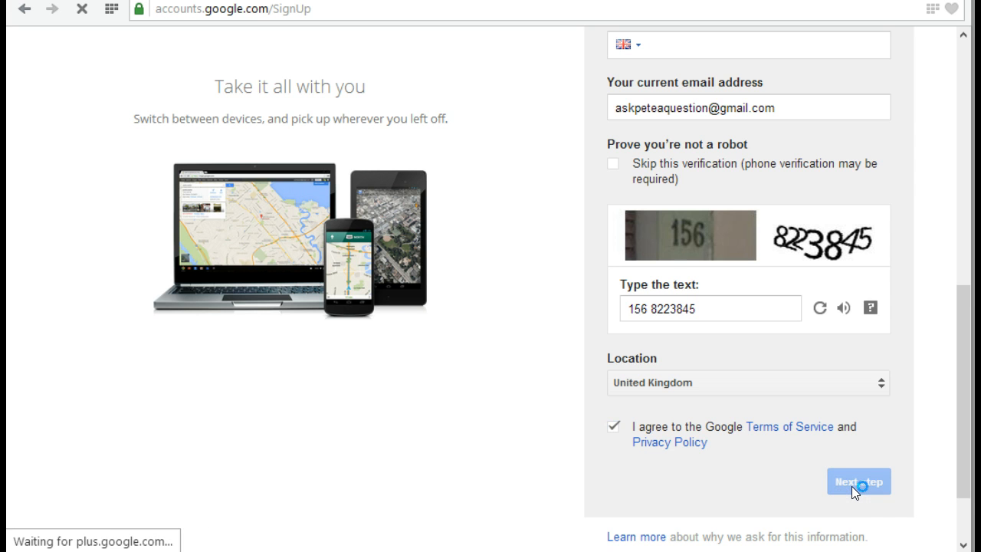
Step: Set the page language to English (United Kingdom)
{"action": "left_click", "coordinate": [858, 481]}
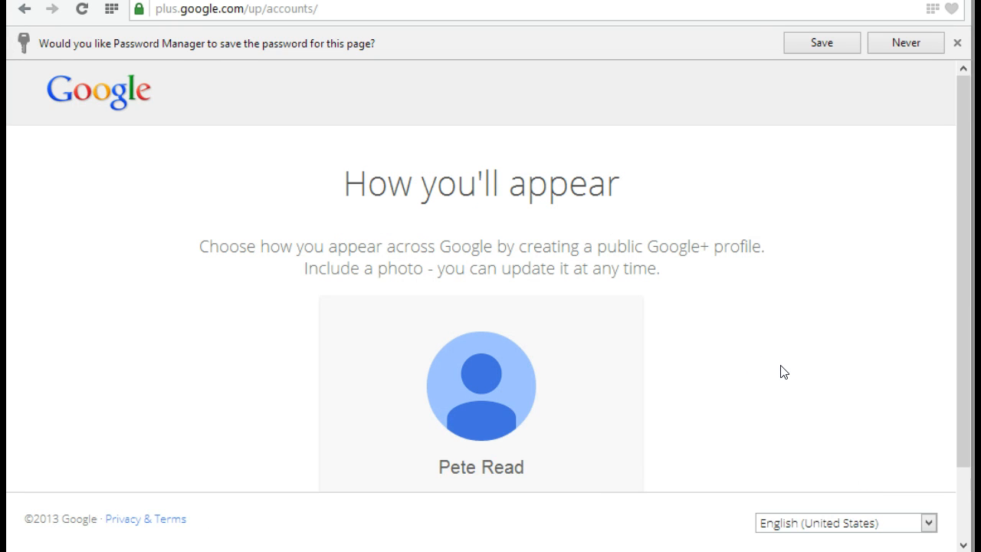
{"action": "scroll", "scroll_direction": "down", "scroll_amount": 3}
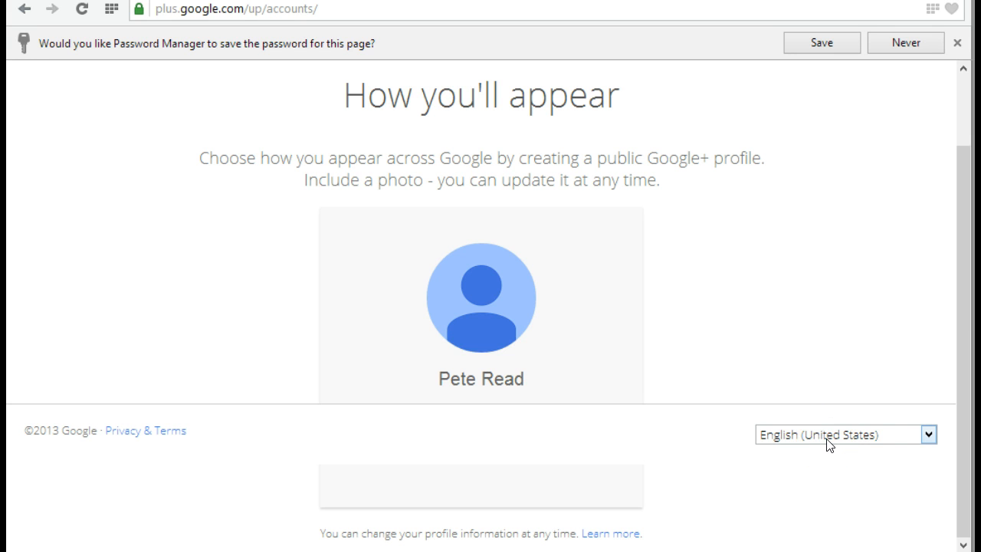
{"action": "left_click", "coordinate": [846, 436]}
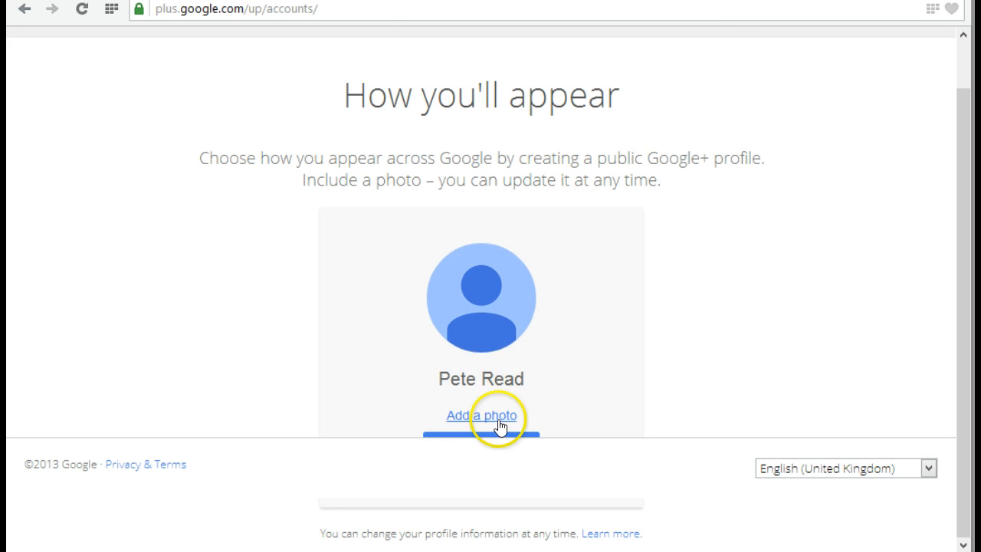
{"action": "left_click", "coordinate": [482, 414]}
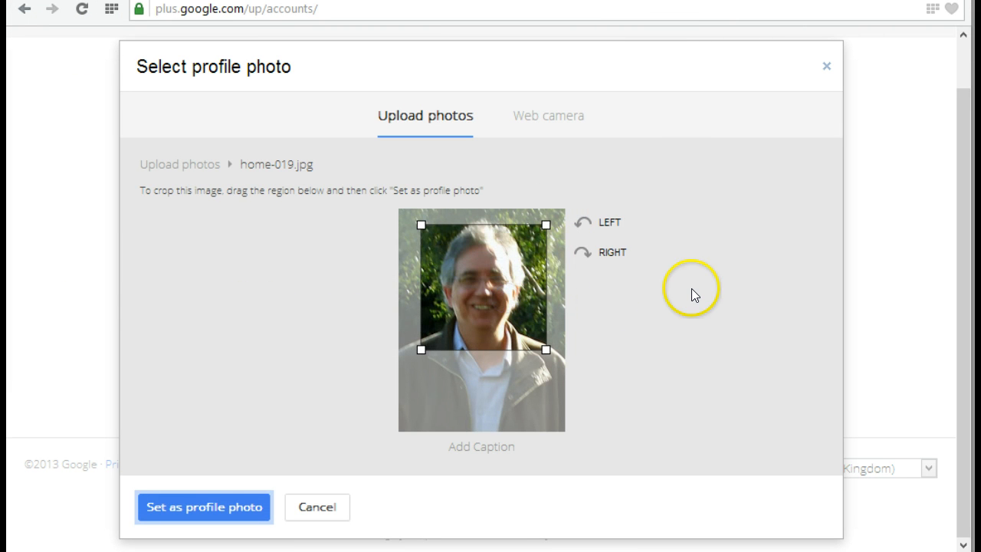
{"action": "mouse_move", "coordinate": [656, 310]}
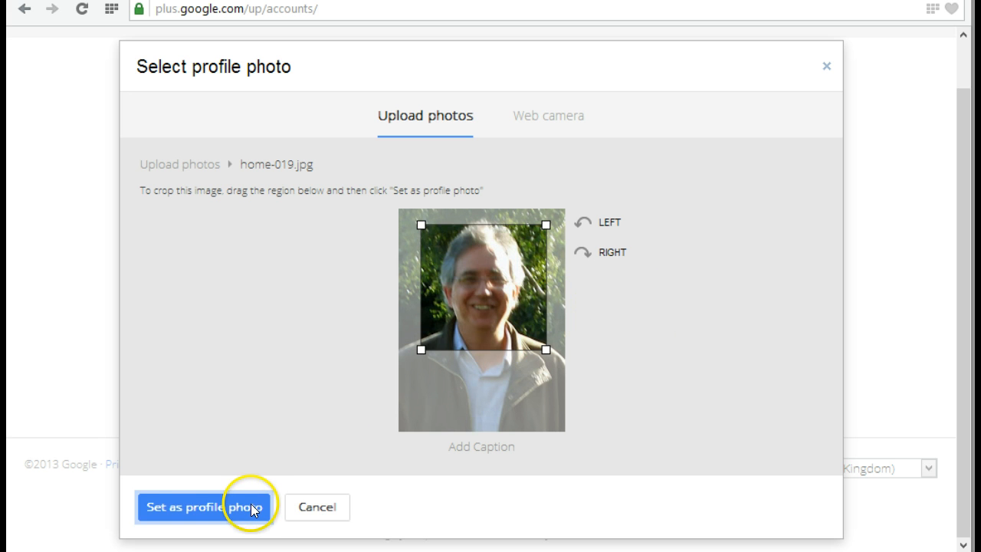
{"action": "left_click", "coordinate": [202, 506]}
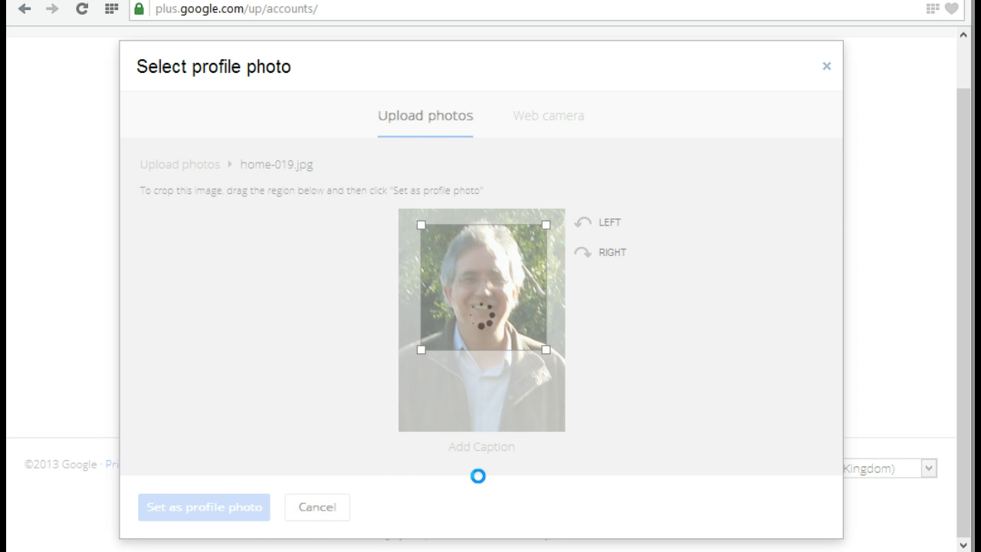
{"action": "left_click", "coordinate": [202, 506]}
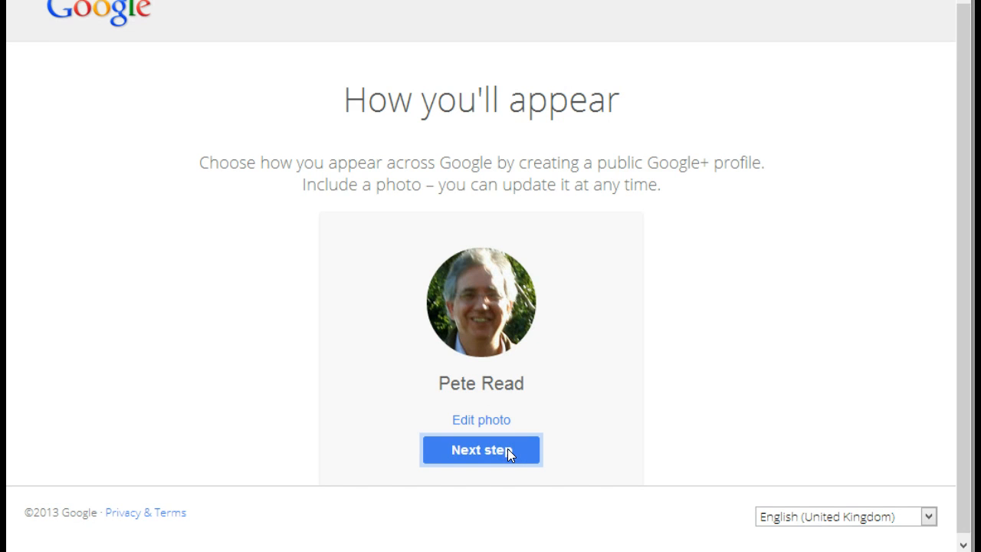
Step: Continue past the appearance step to the welcome page with the new Gmail address
{"action": "left_click", "coordinate": [482, 449]}
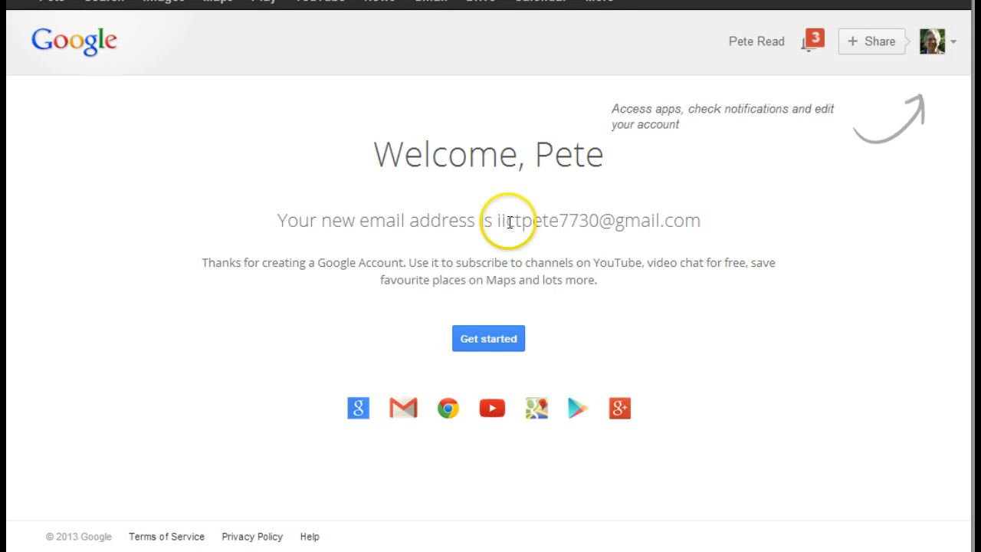
{"action": "mouse_move", "coordinate": [559, 221]}
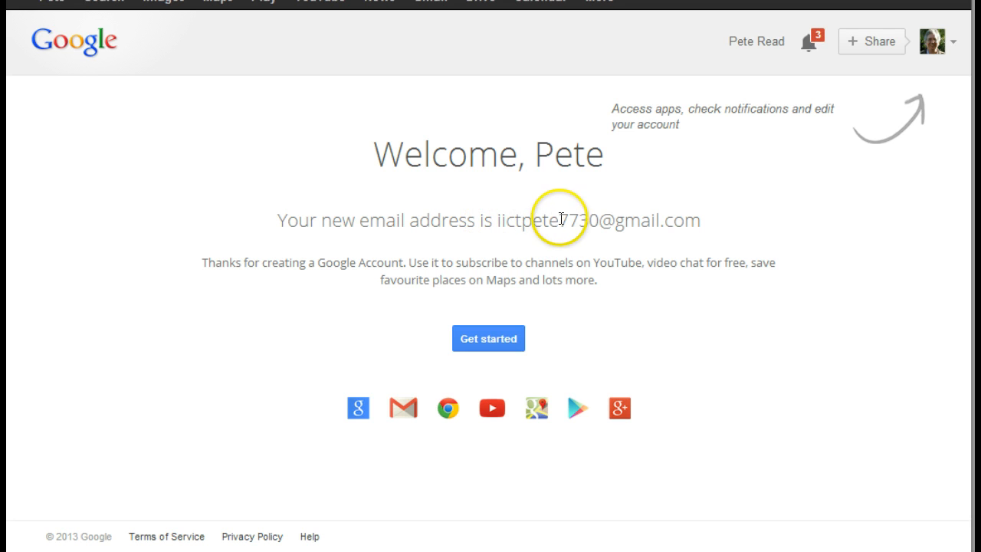
{"action": "mouse_move", "coordinate": [621, 220]}
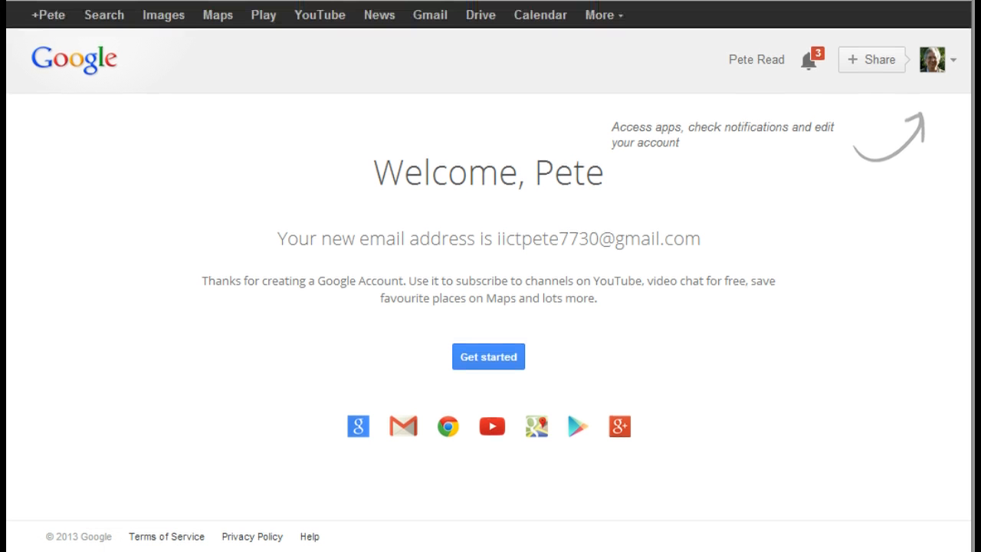
{"action": "scroll", "scroll_direction": "down", "scroll_amount": 3}
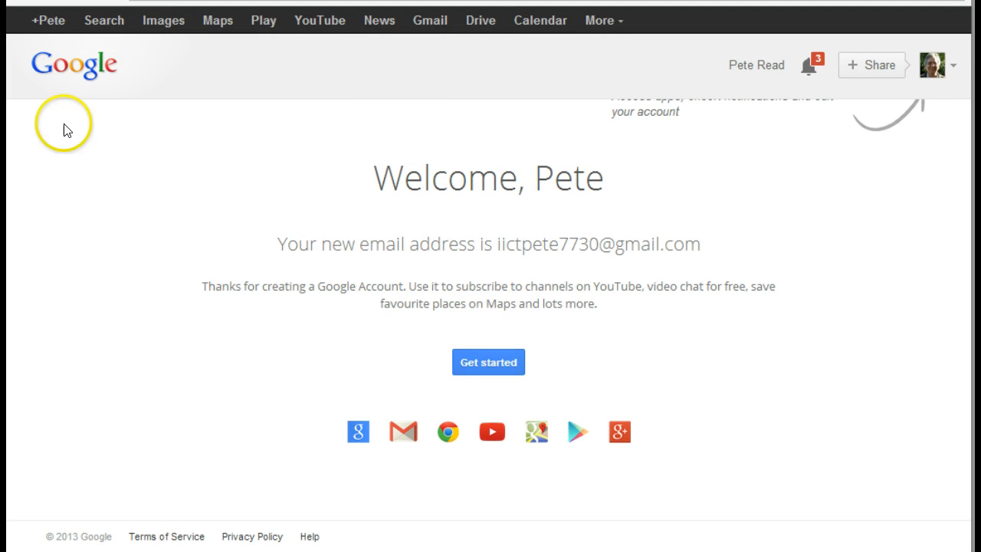
{"action": "mouse_move", "coordinate": [49, 20]}
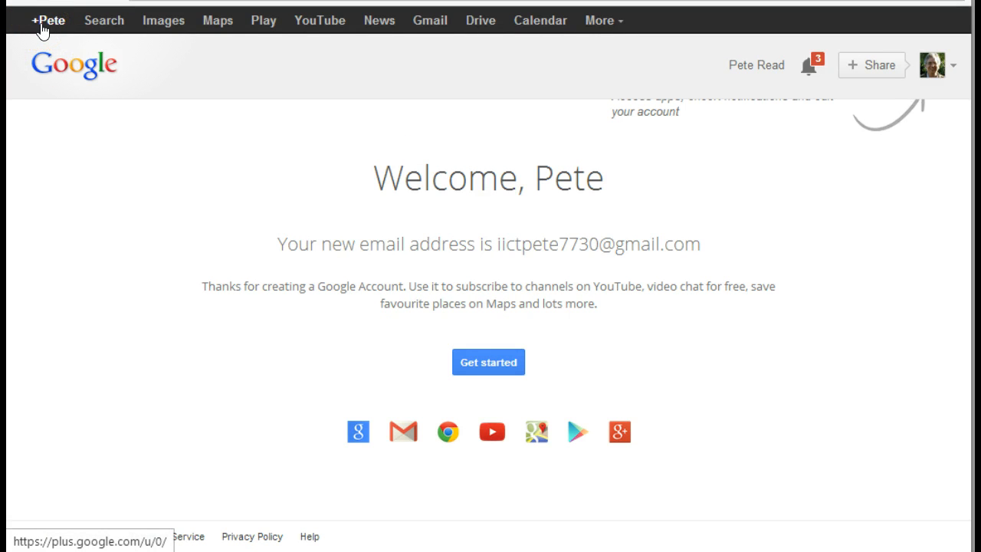
{"action": "left_click", "coordinate": [488, 362]}
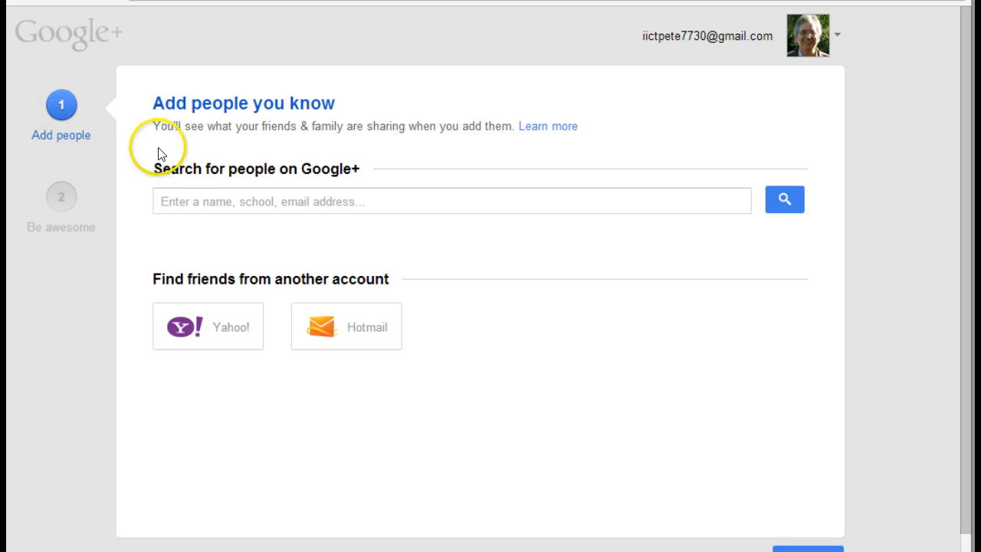
{"action": "left_click", "coordinate": [451, 201]}
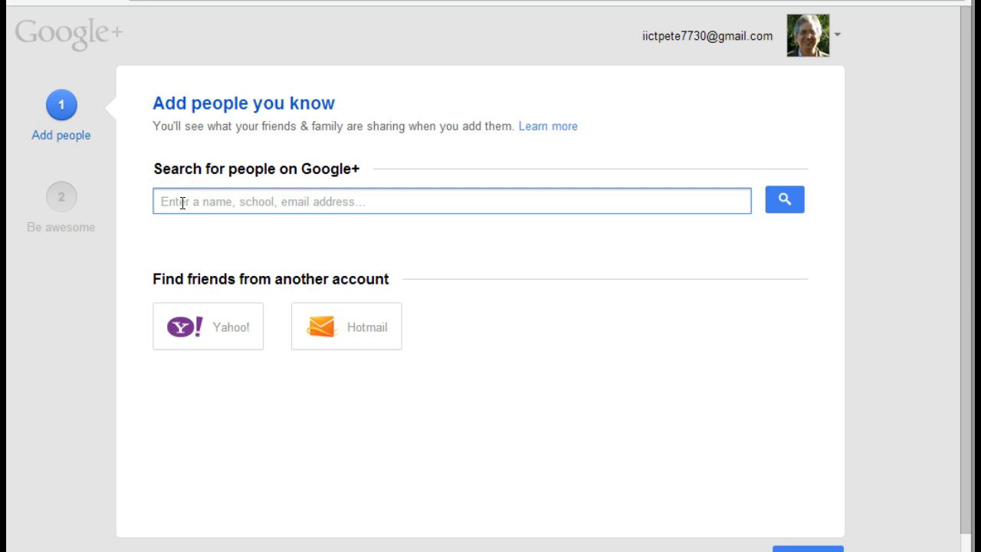
{"action": "type", "text": "pj"}
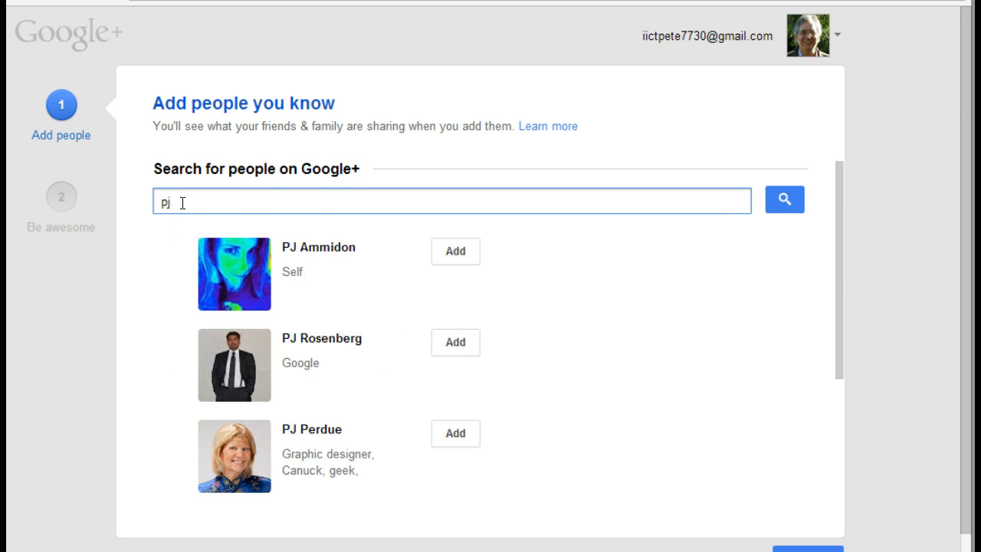
{"action": "type", "text": "read"}
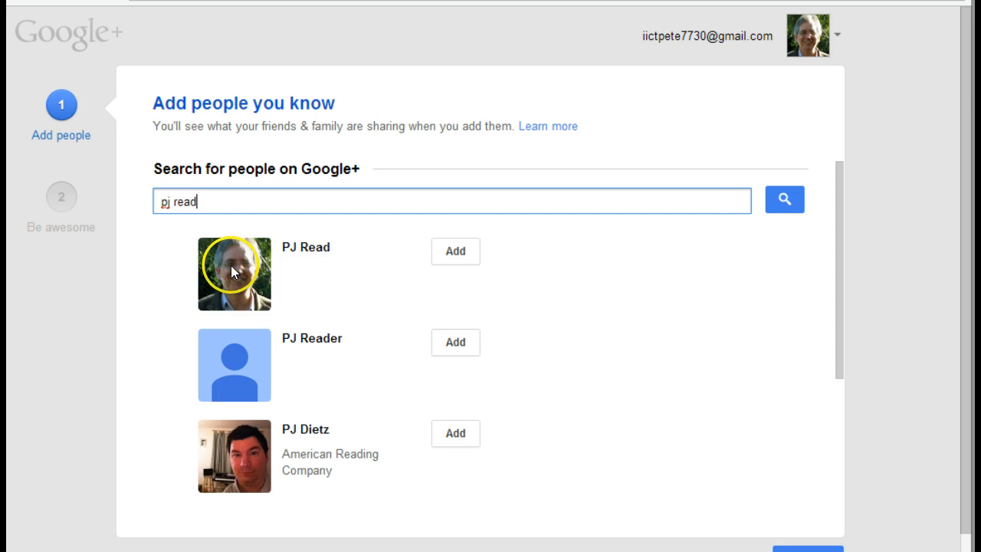
{"action": "left_click", "coordinate": [455, 252]}
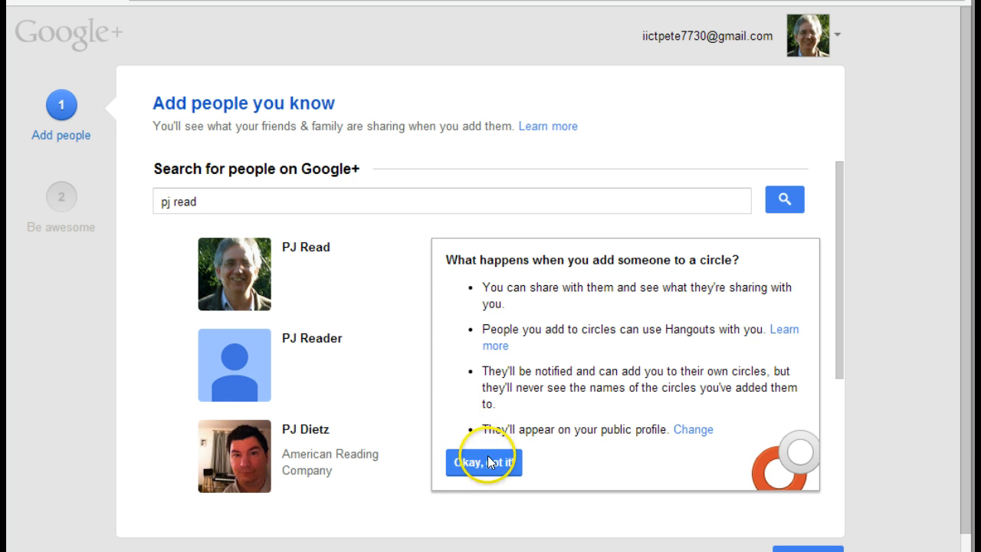
{"action": "left_click", "coordinate": [485, 461]}
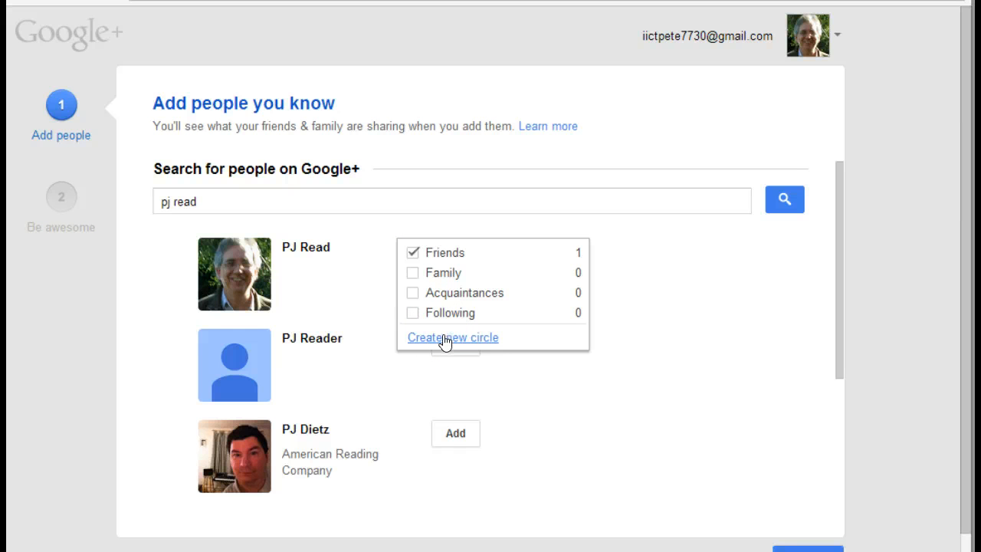
{"action": "left_click", "coordinate": [452, 337]}
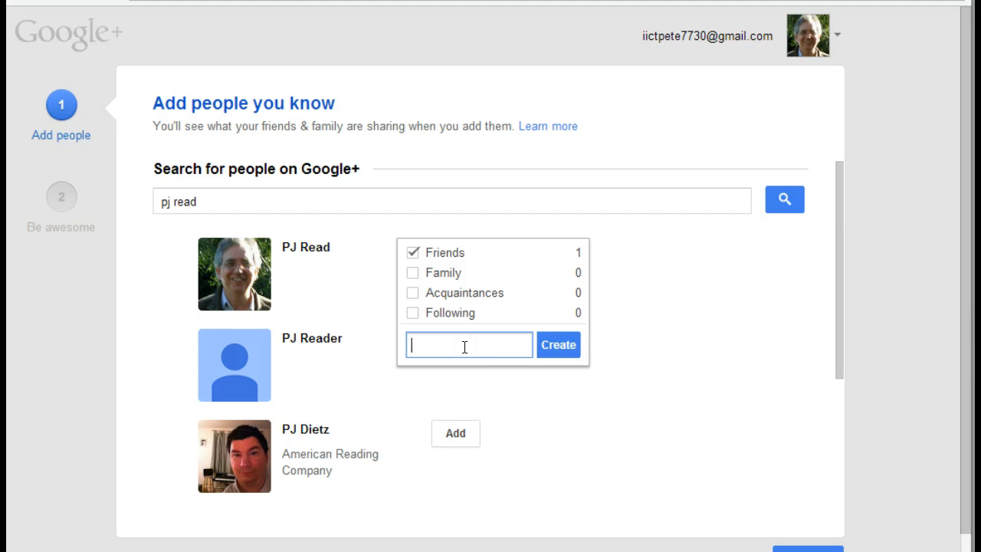
{"action": "type", "text": "acl"}
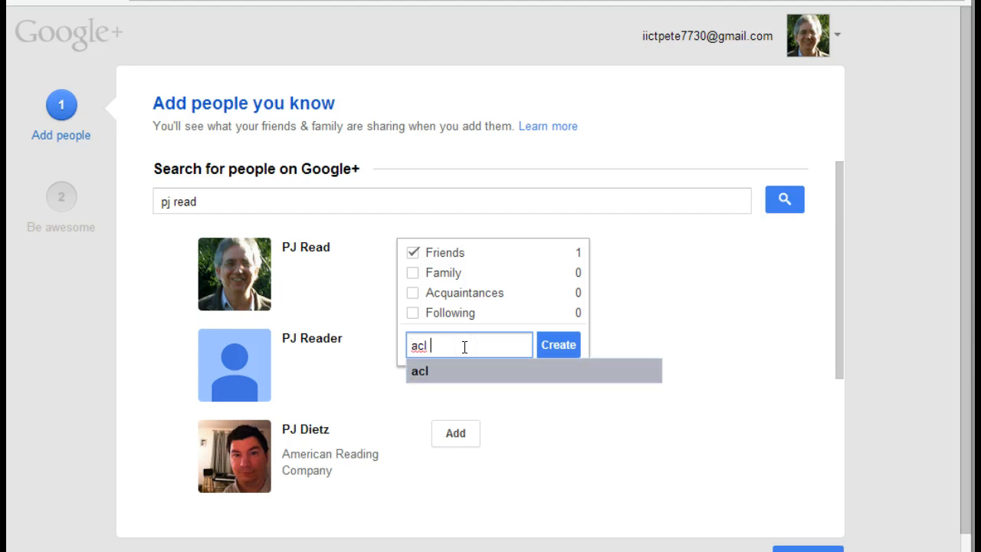
{"action": "type", "text": "group"}
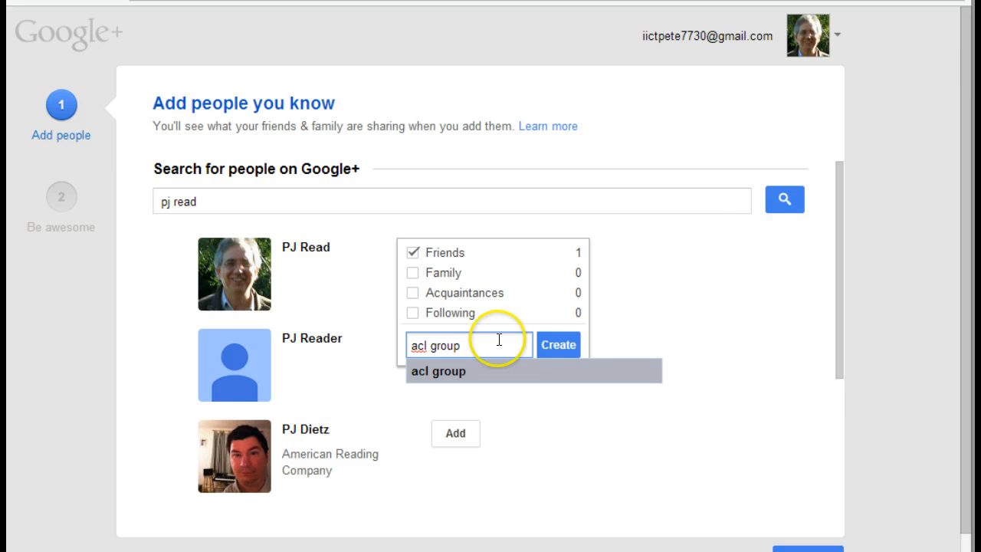
{"action": "left_click", "coordinate": [558, 344]}
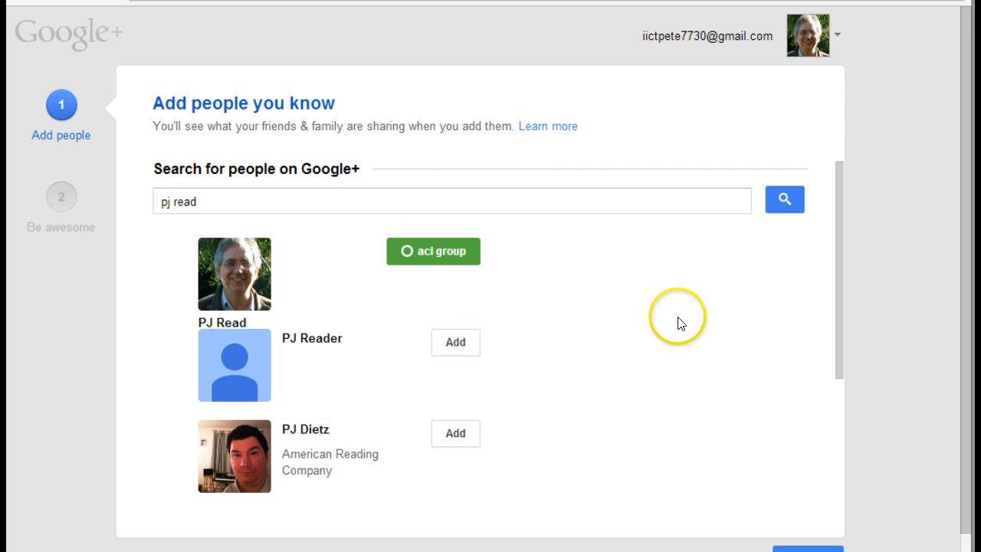
{"action": "scroll", "scroll_direction": "down", "scroll_amount": 3}
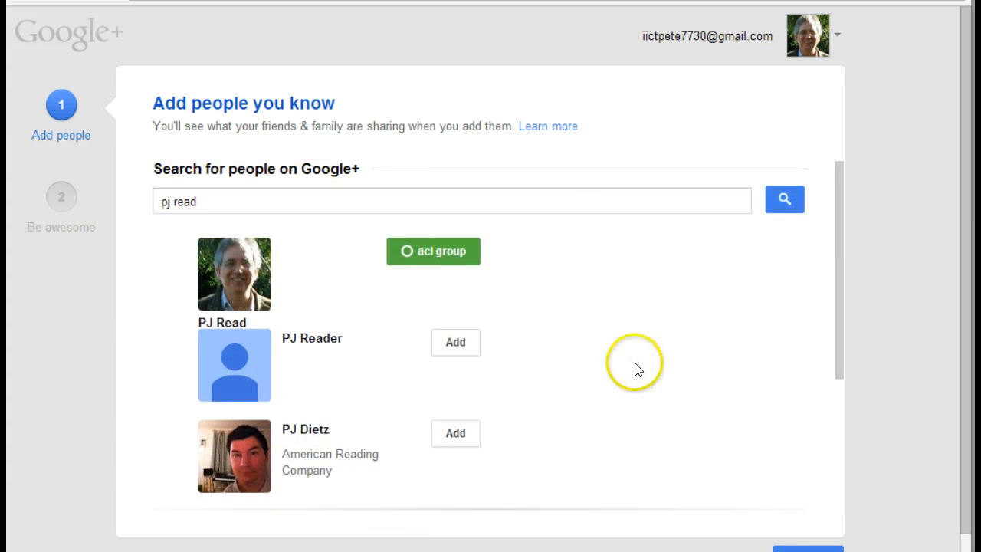
{"action": "mouse_move", "coordinate": [276, 221]}
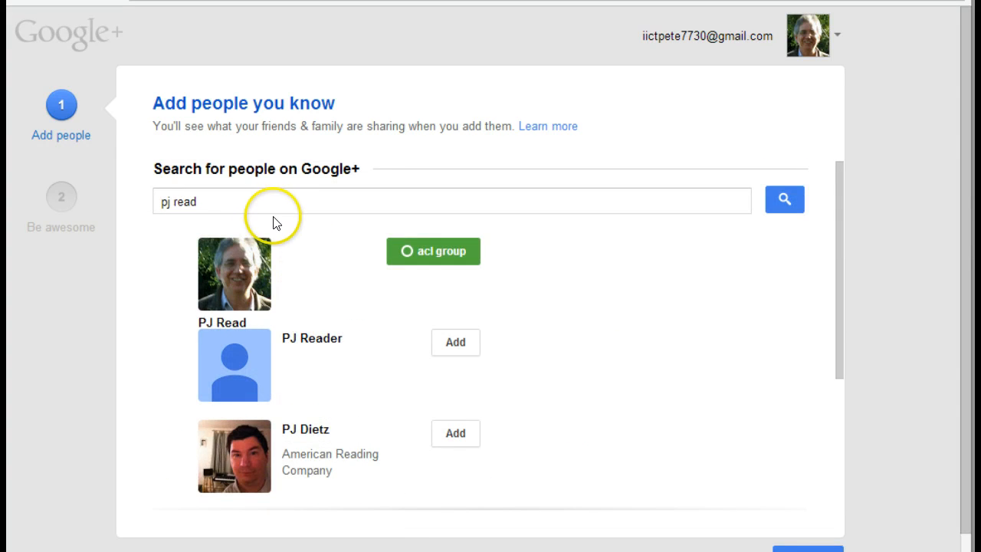
{"action": "mouse_move", "coordinate": [437, 191]}
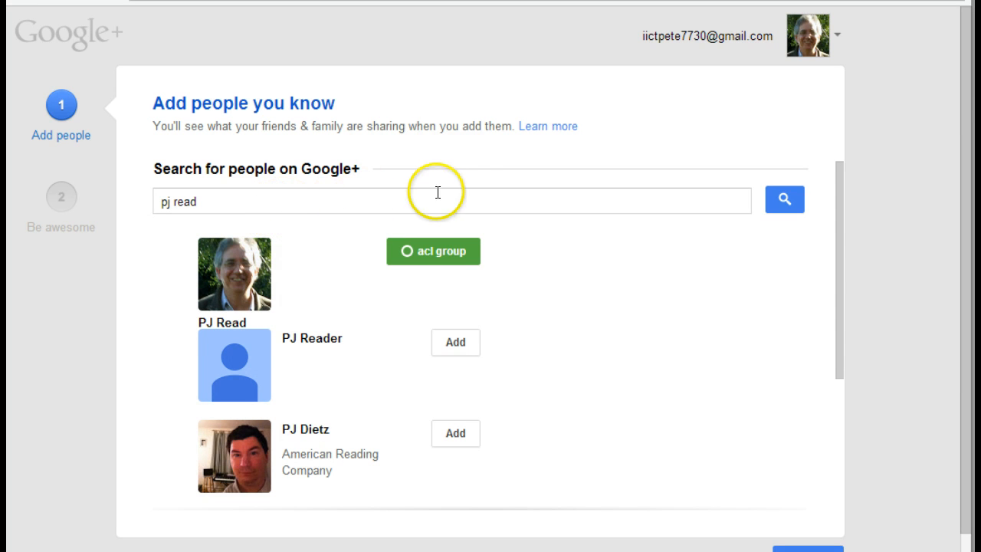
{"action": "mouse_move", "coordinate": [489, 226]}
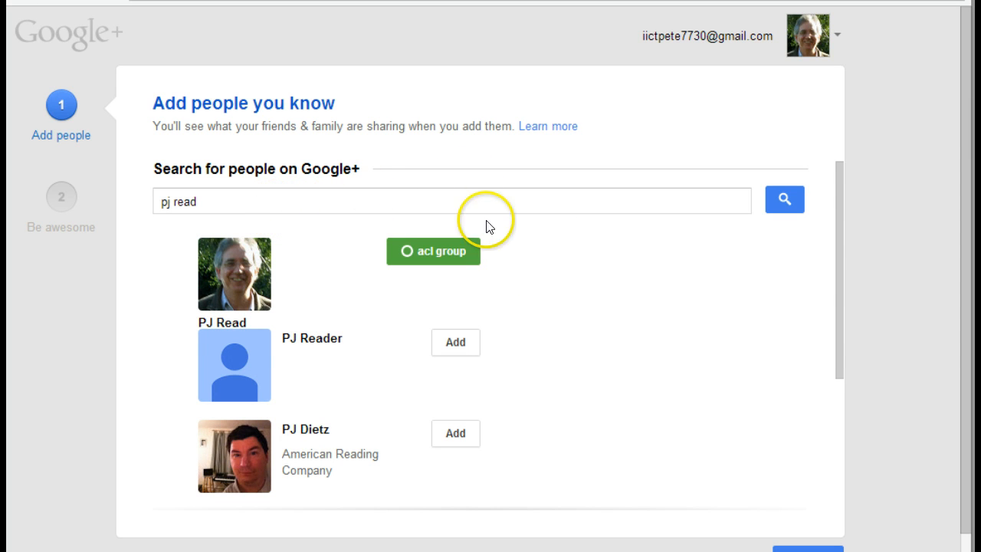
{"action": "mouse_move", "coordinate": [110, 43]}
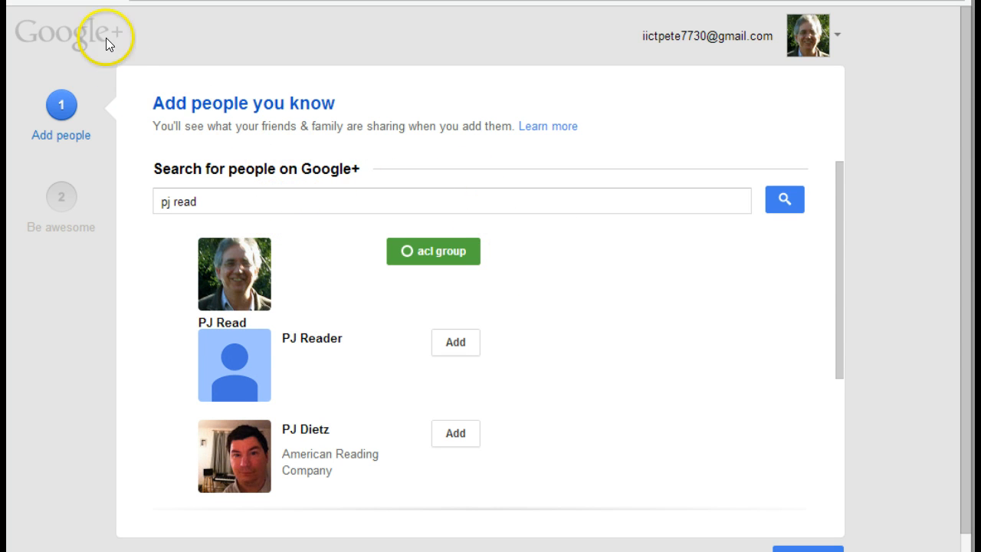
{"action": "mouse_move", "coordinate": [68, 114]}
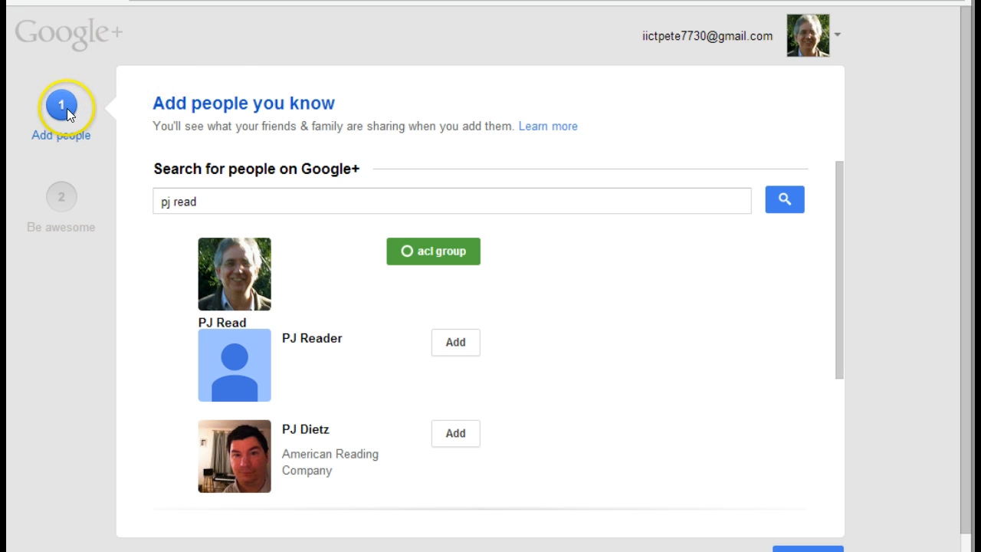
{"action": "mouse_move", "coordinate": [421, 113]}
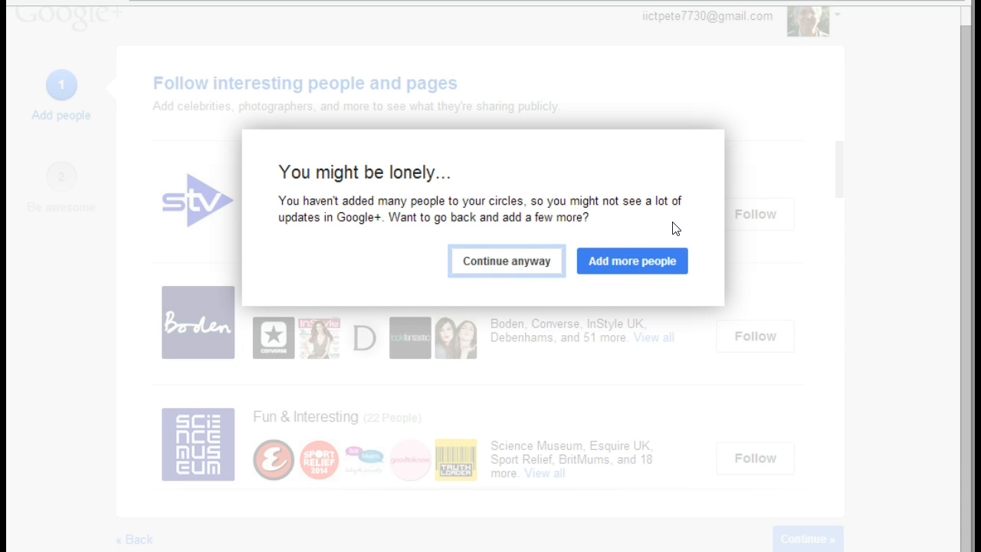
Step: Continue without adding more people and finish saving the Google+ profile
{"action": "left_click", "coordinate": [506, 260]}
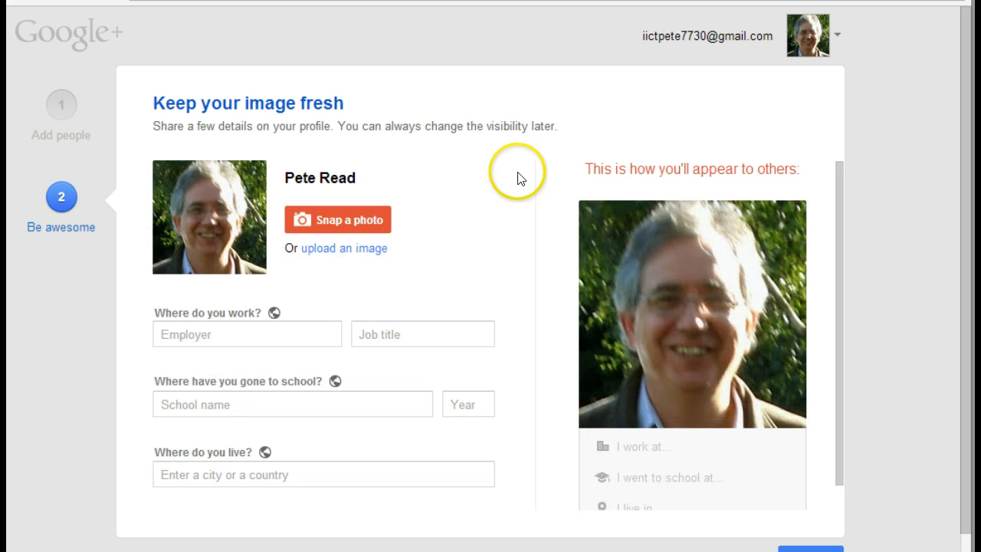
{"action": "scroll", "scroll_direction": "down", "scroll_amount": 3}
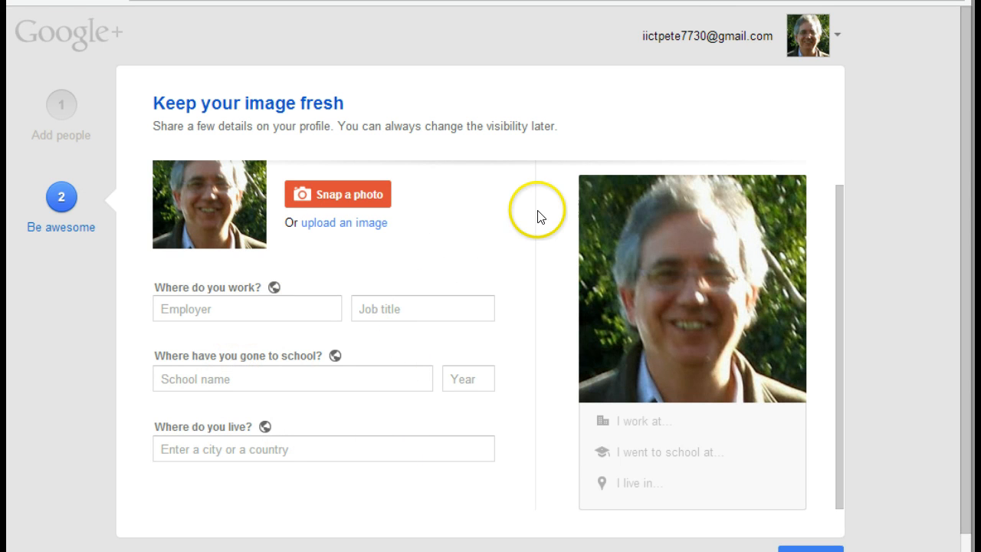
{"action": "left_click", "coordinate": [809, 540]}
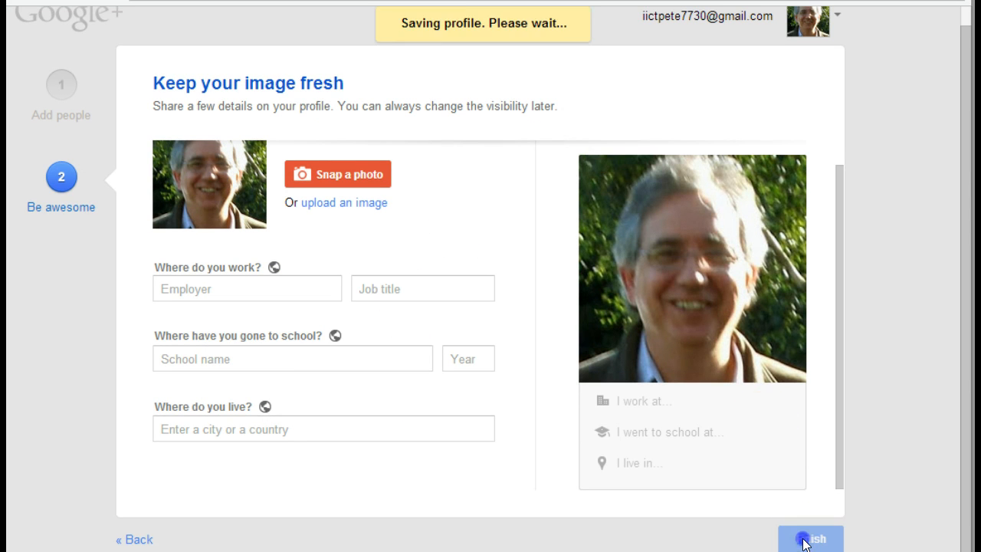
{"action": "left_click", "coordinate": [810, 540]}
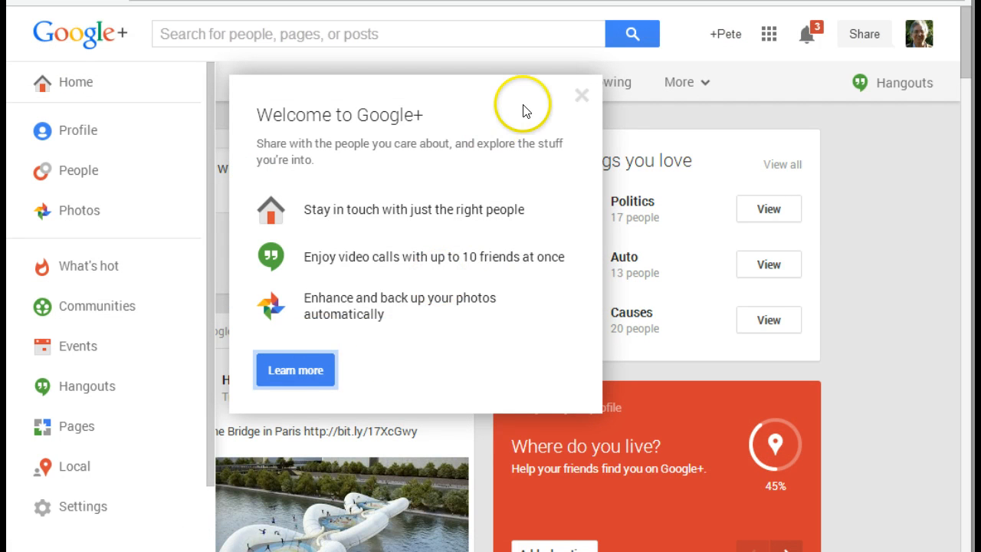
{"action": "mouse_move", "coordinate": [321, 350]}
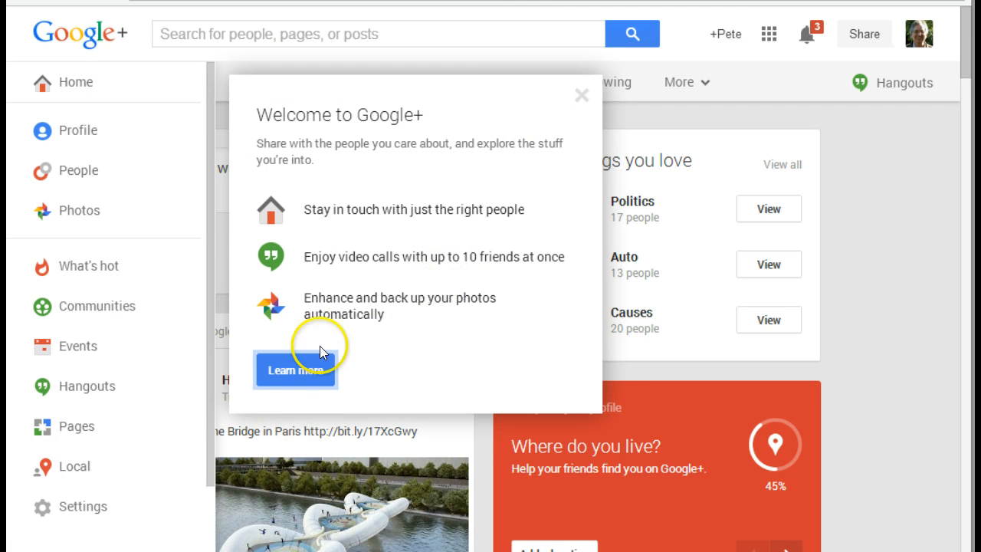
Step: Start the Google+ tour from the welcome popup via Learn more
{"action": "left_click", "coordinate": [581, 95]}
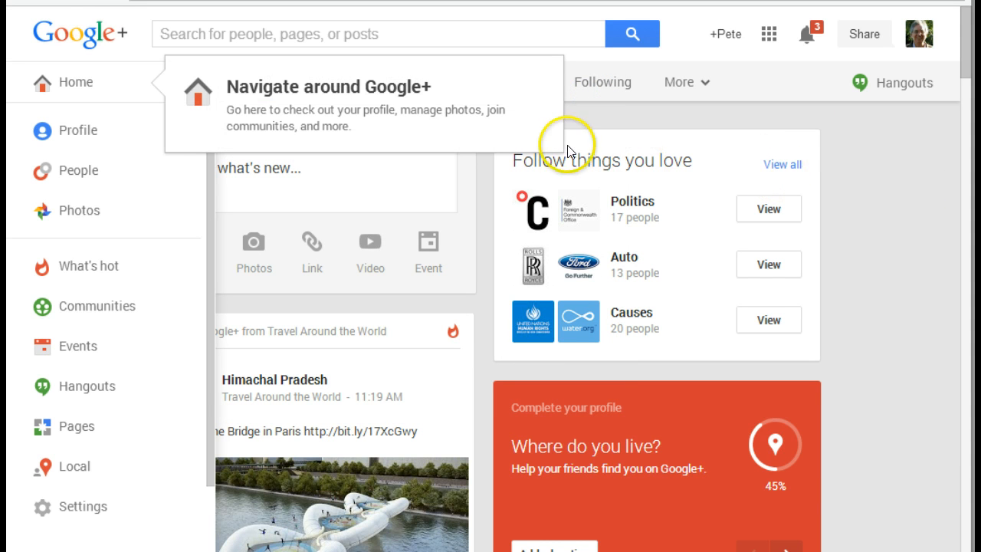
{"action": "mouse_move", "coordinate": [733, 145]}
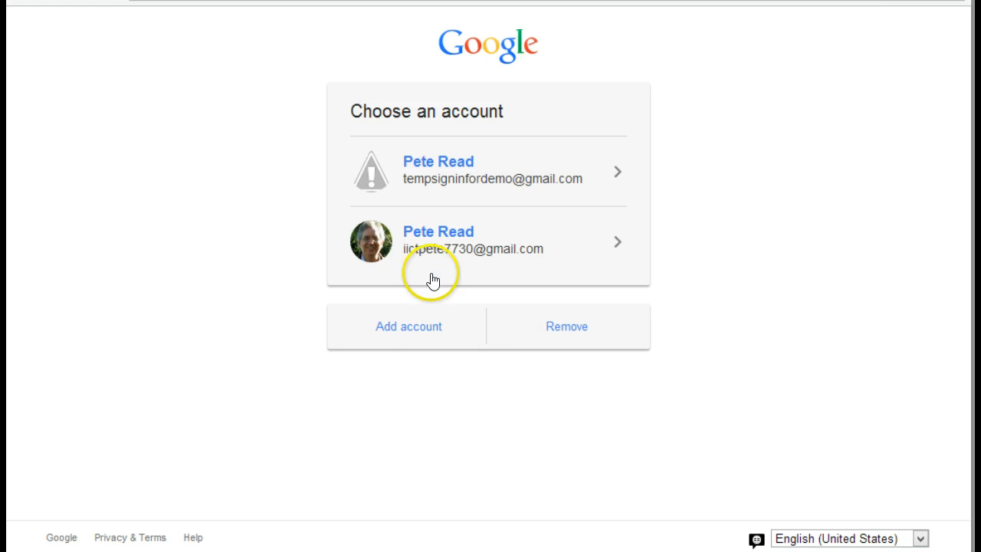
{"action": "mouse_move", "coordinate": [417, 429]}
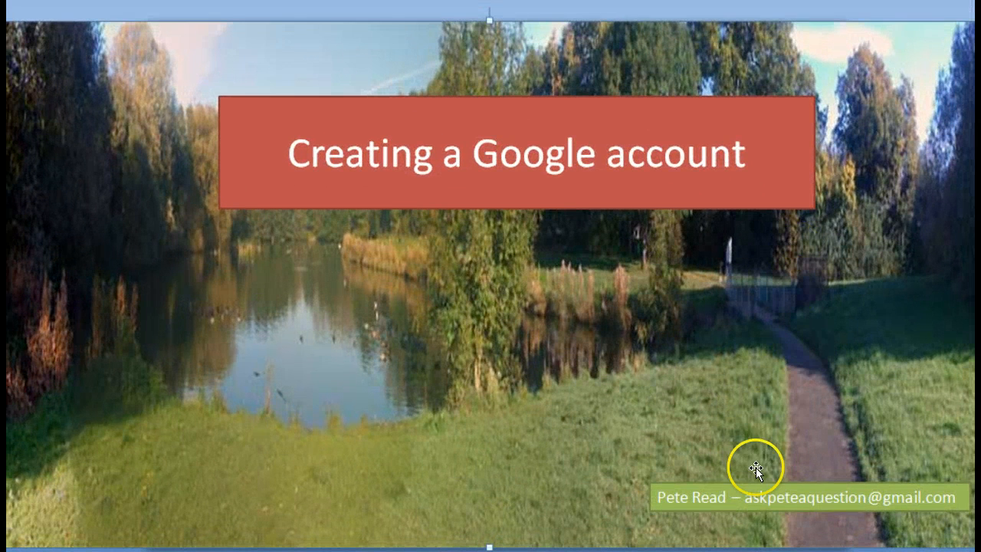
{"action": "mouse_move", "coordinate": [218, 429]}
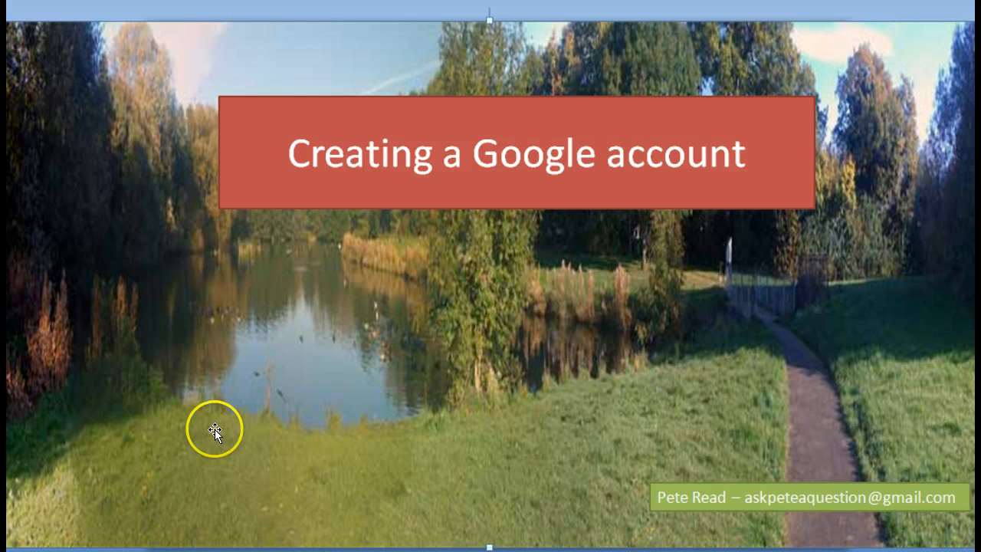